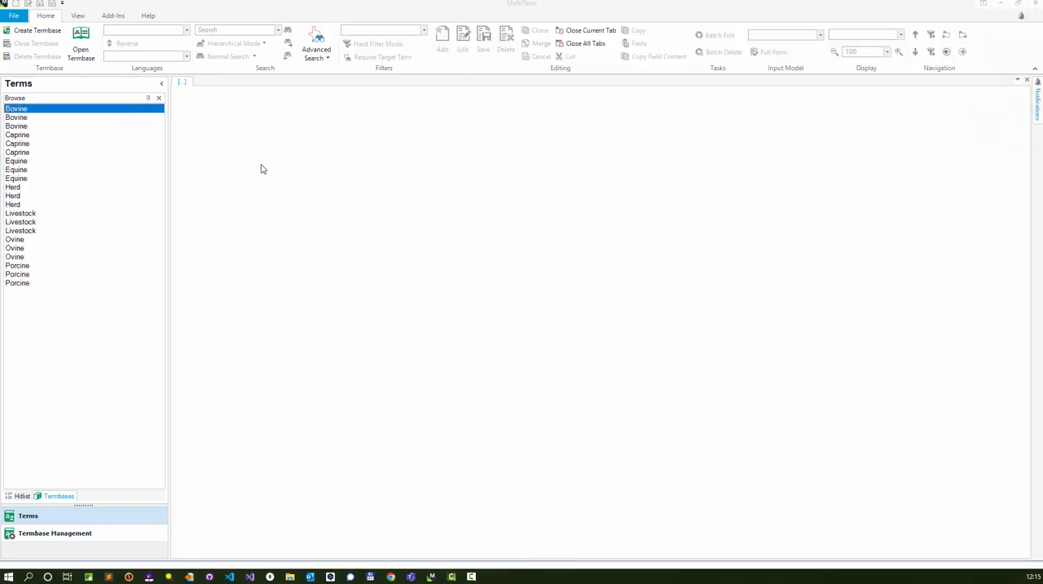
# Step: Browse the Bovine, Caprine and Equine entries, then reveal the Advanced Search options
pyautogui.click(17, 118)
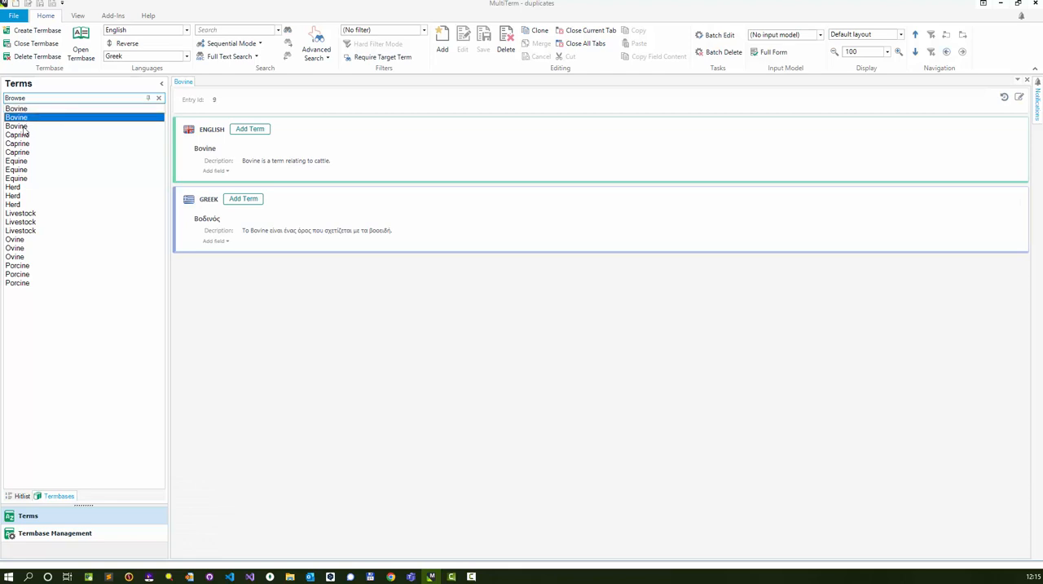
pyautogui.click(16, 133)
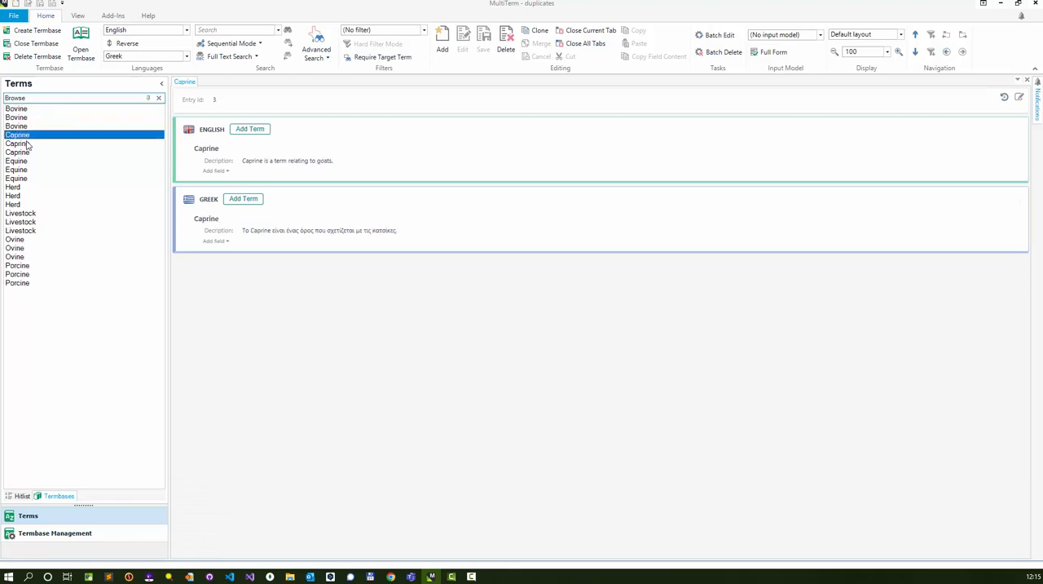
pyautogui.click(16, 160)
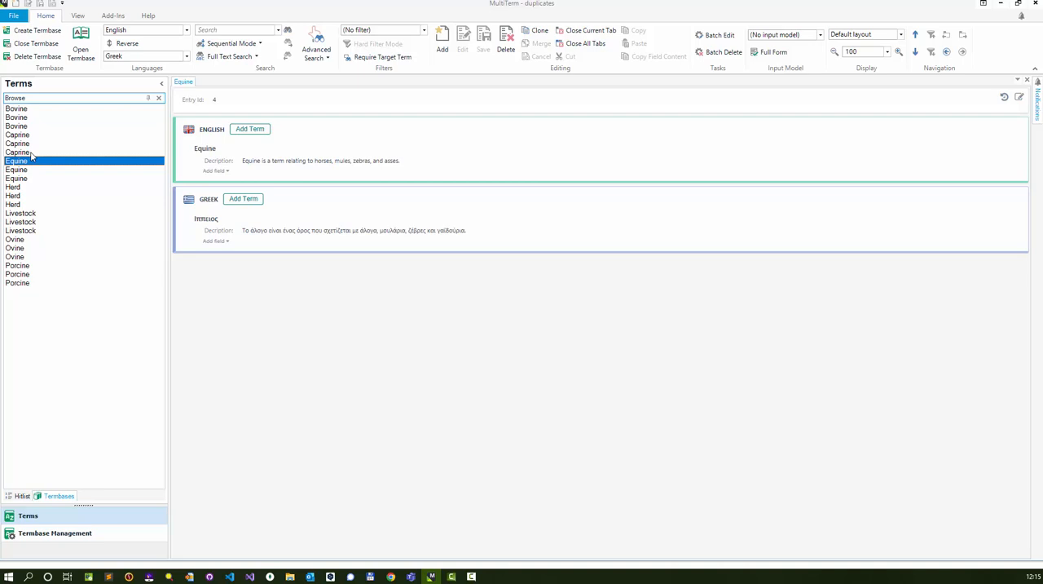
pyautogui.moveTo(297, 79)
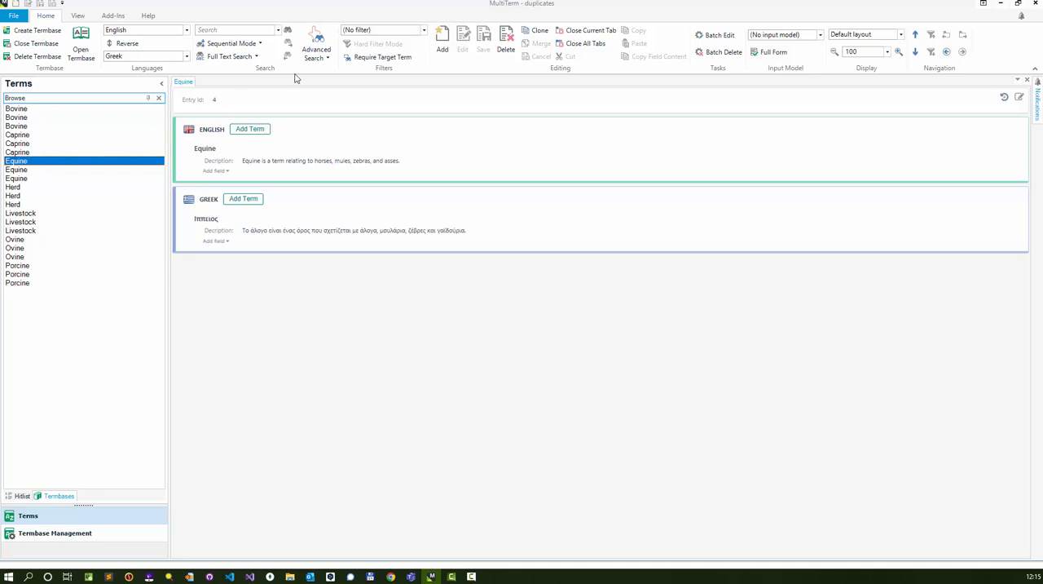
pyautogui.click(317, 43)
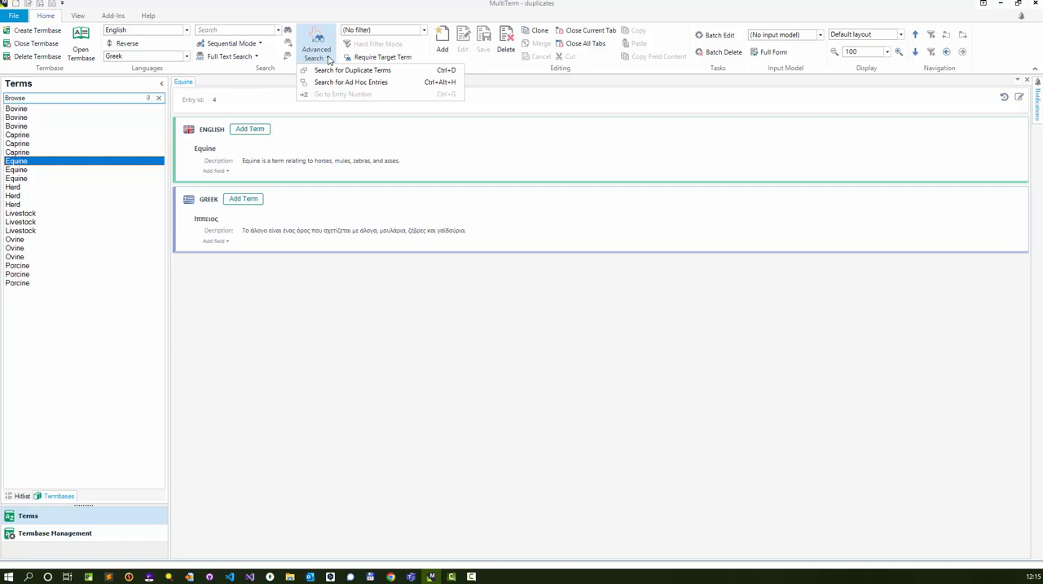
# Step: Run Search for Duplicate Terms and review results such as Bovine 9 and Caprine 17
pyautogui.click(316, 51)
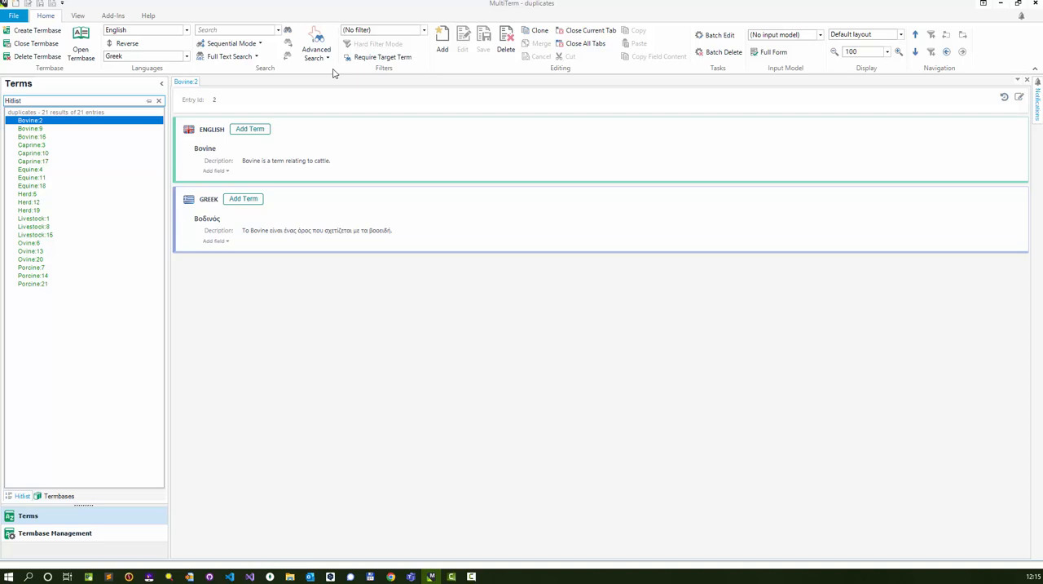
pyautogui.moveTo(326, 88)
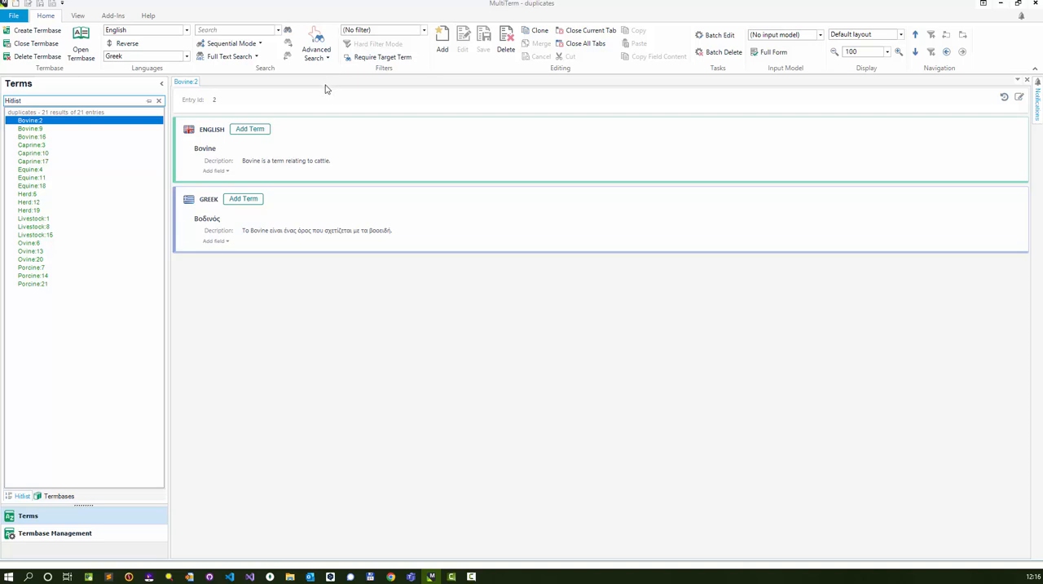
pyautogui.click(30, 127)
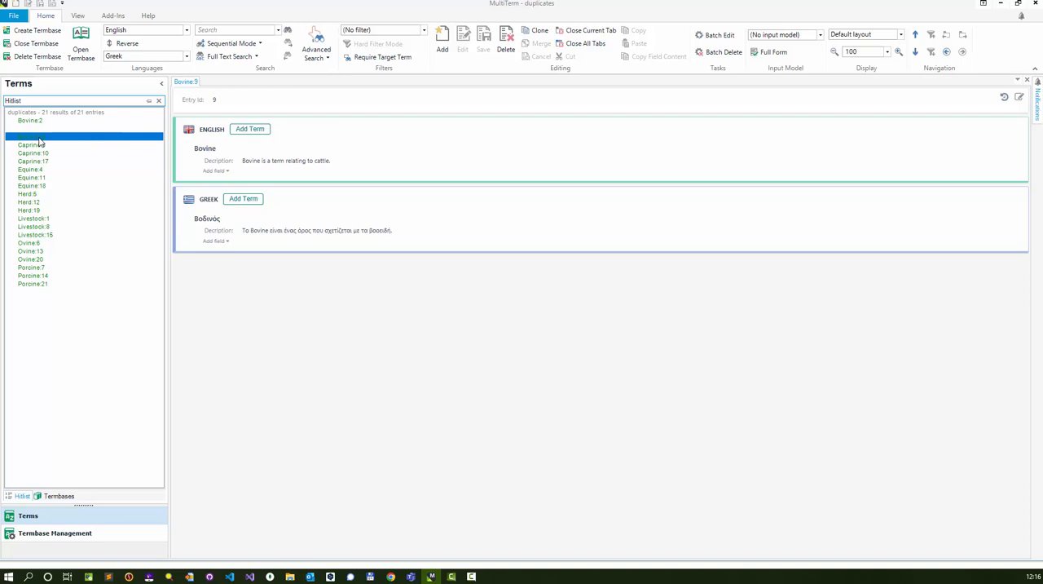
pyautogui.click(30, 160)
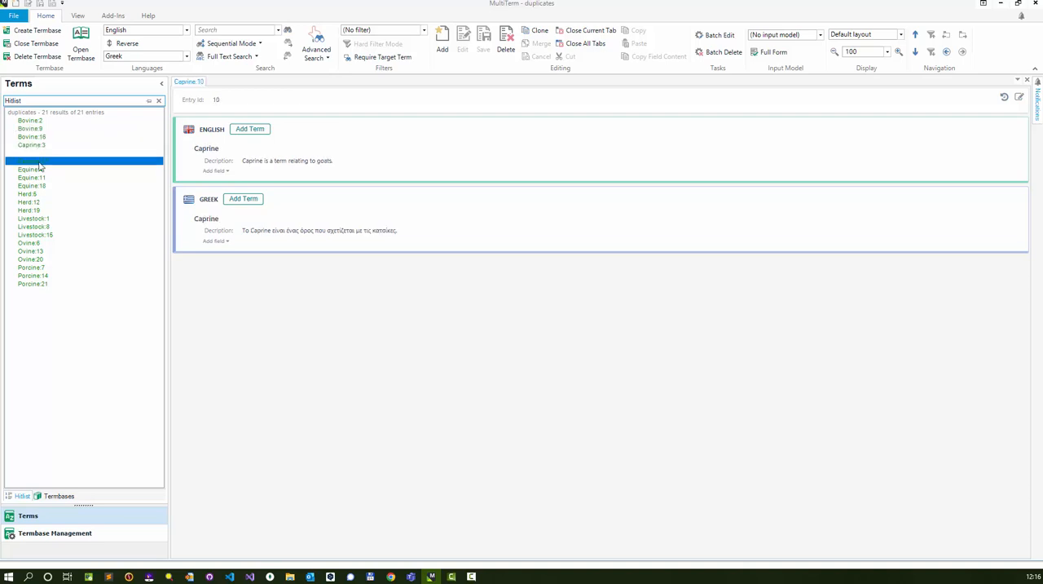
pyautogui.click(33, 159)
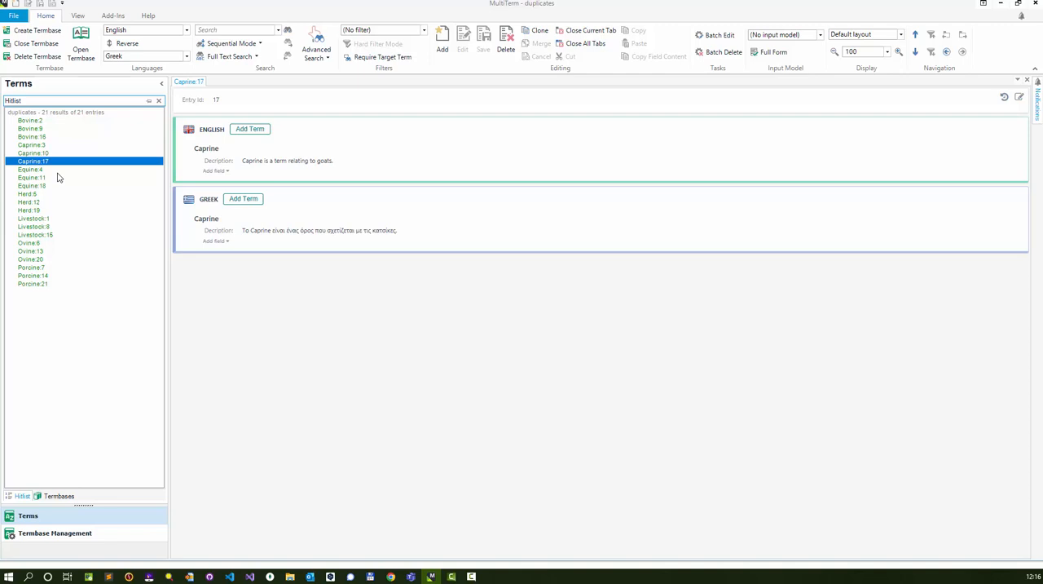
pyautogui.click(214, 241)
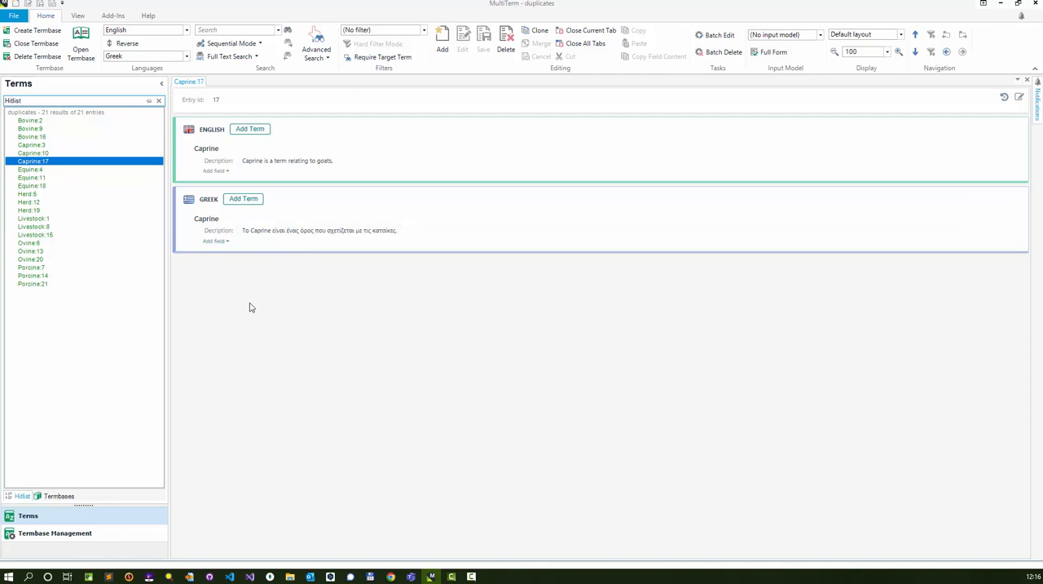
pyautogui.moveTo(331, 313)
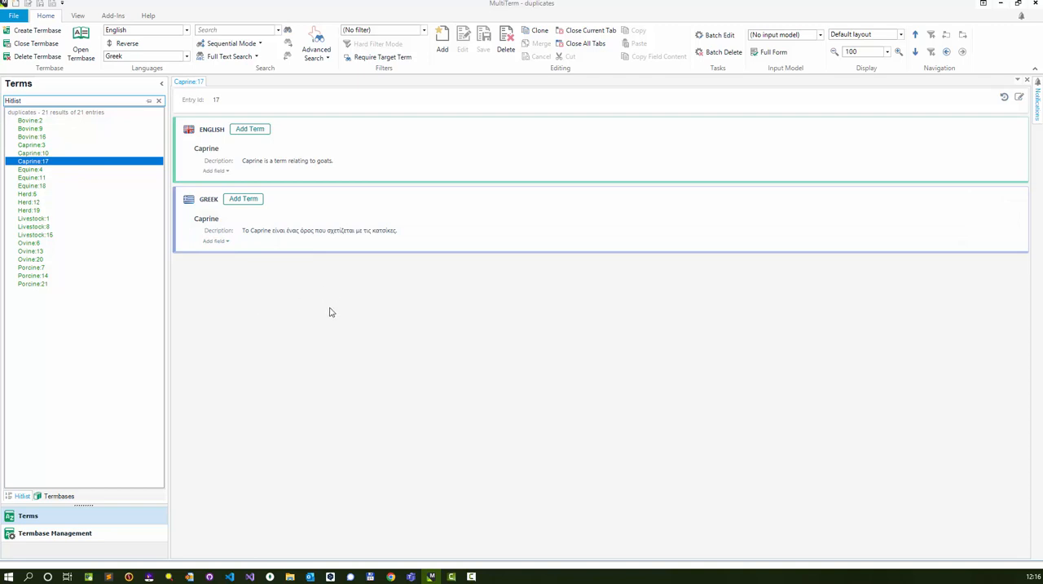
pyautogui.moveTo(362, 325)
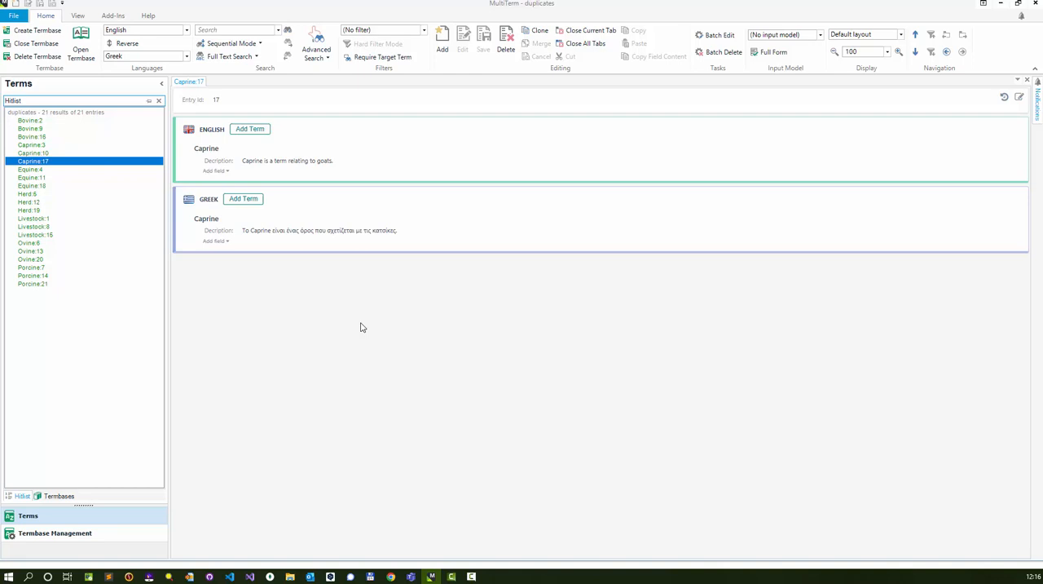
pyautogui.moveTo(382, 323)
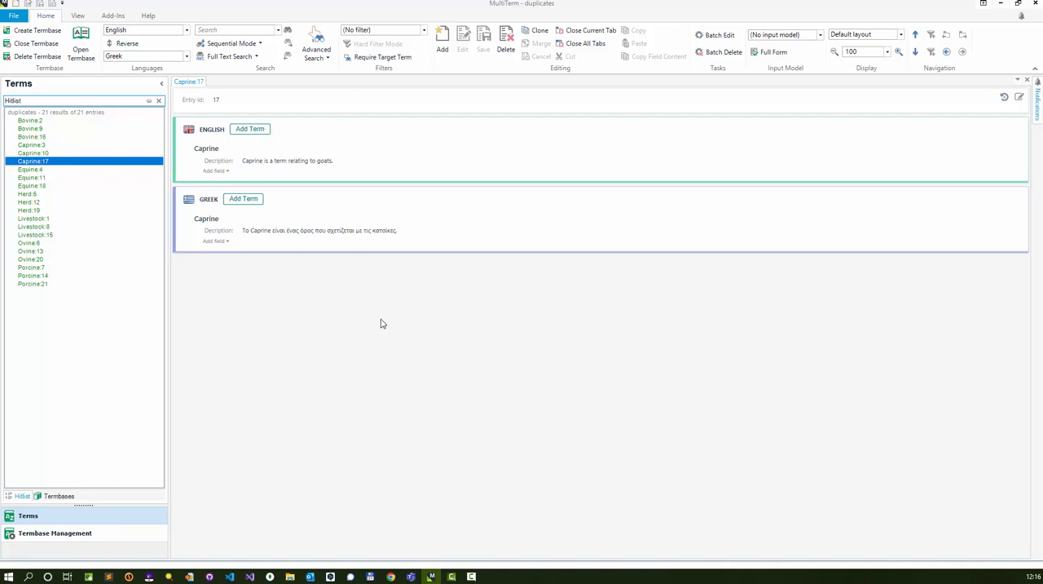
pyautogui.moveTo(188, 354)
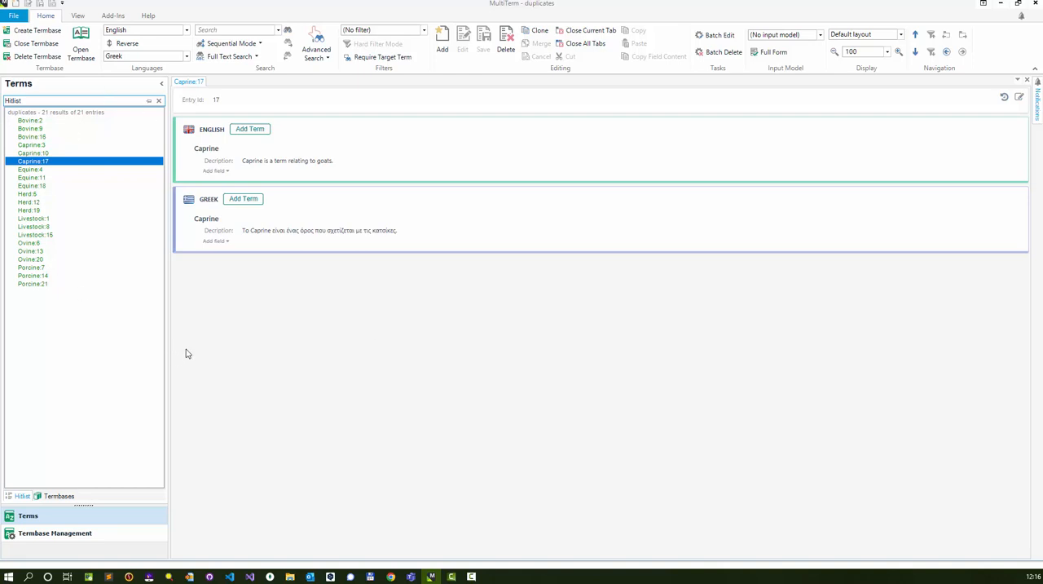
pyautogui.moveTo(140, 459)
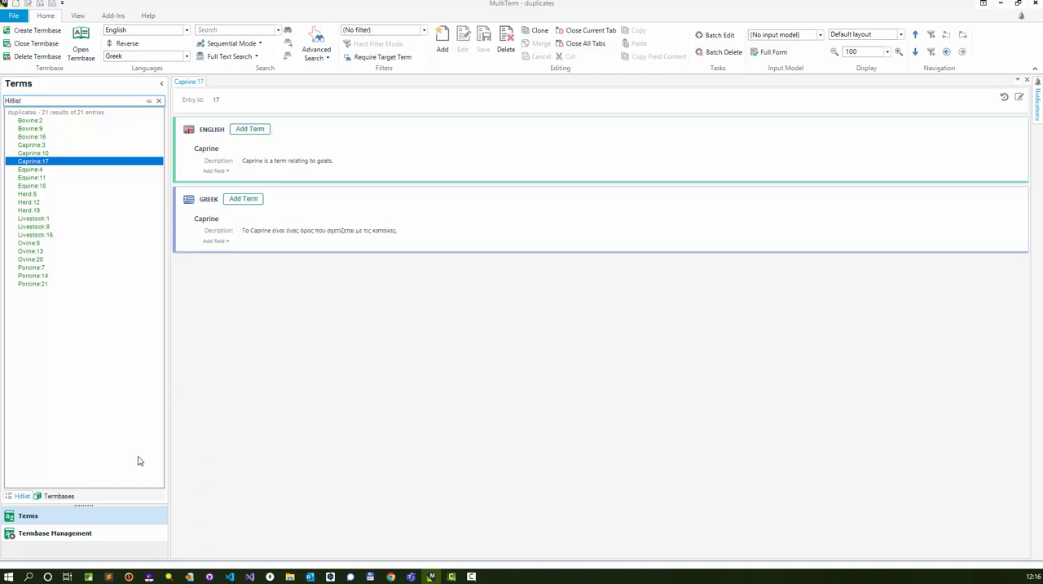
# Step: Switch to Termbase Management and list the duplicates termbase's export definitions
pyautogui.click(56, 532)
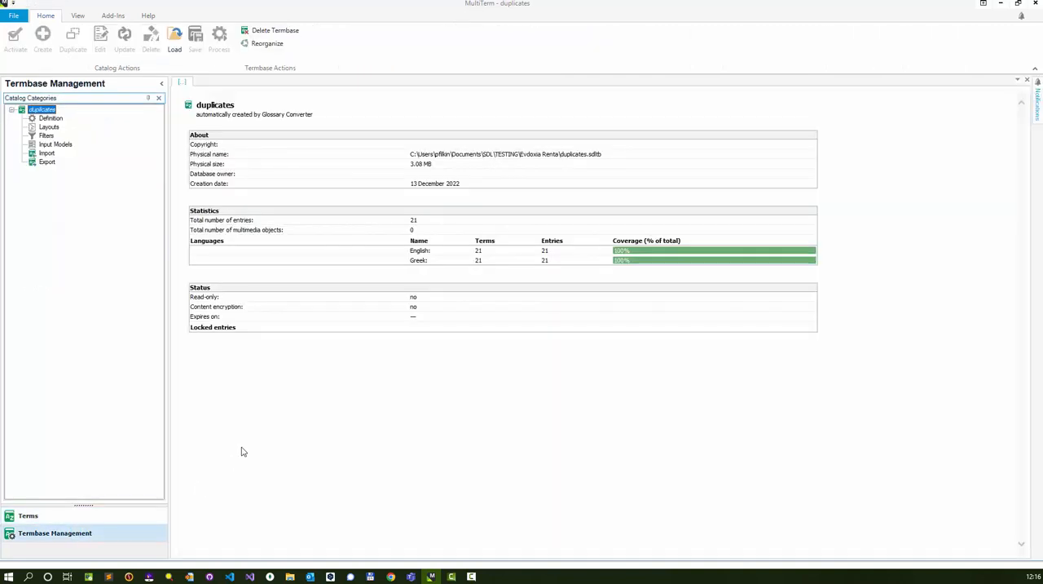
pyautogui.moveTo(55, 531)
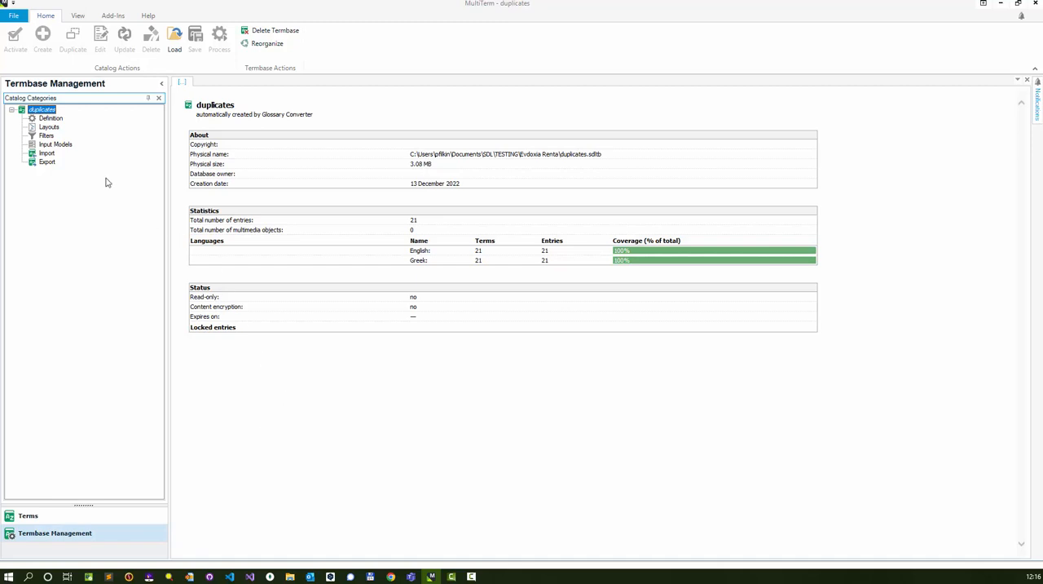
pyautogui.moveTo(561, 251)
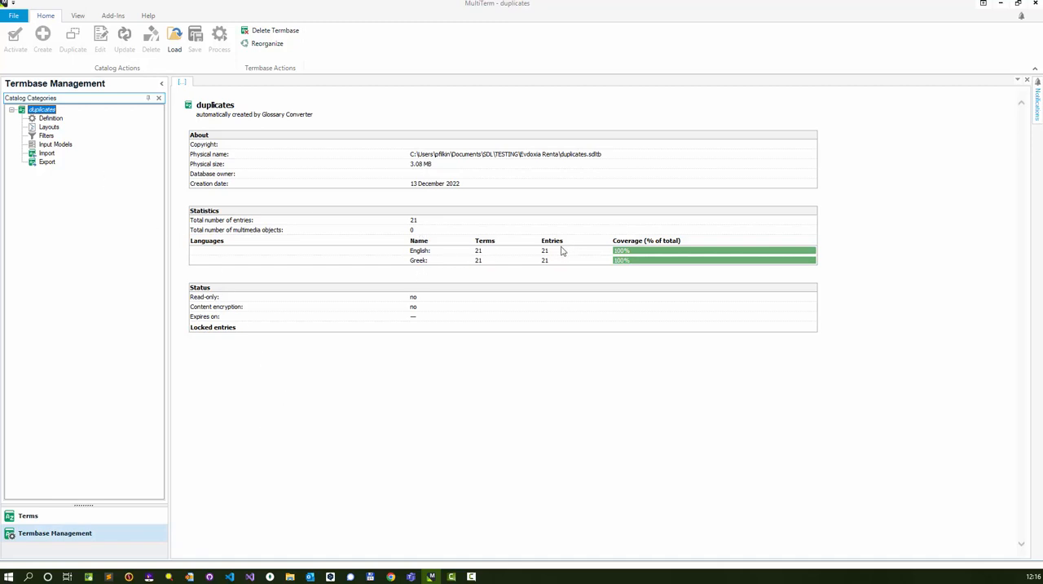
pyautogui.click(47, 162)
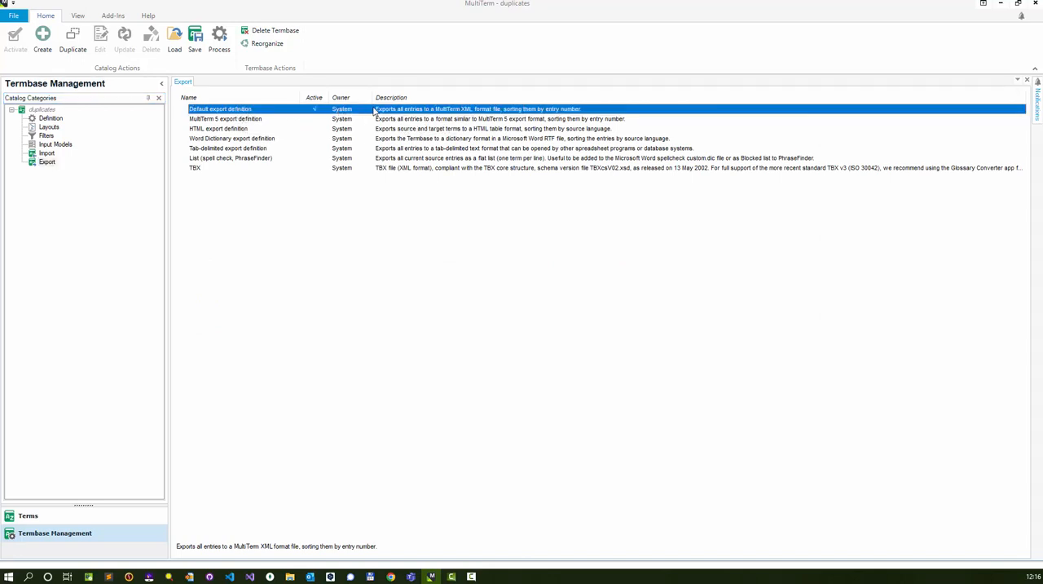
pyautogui.moveTo(446, 109)
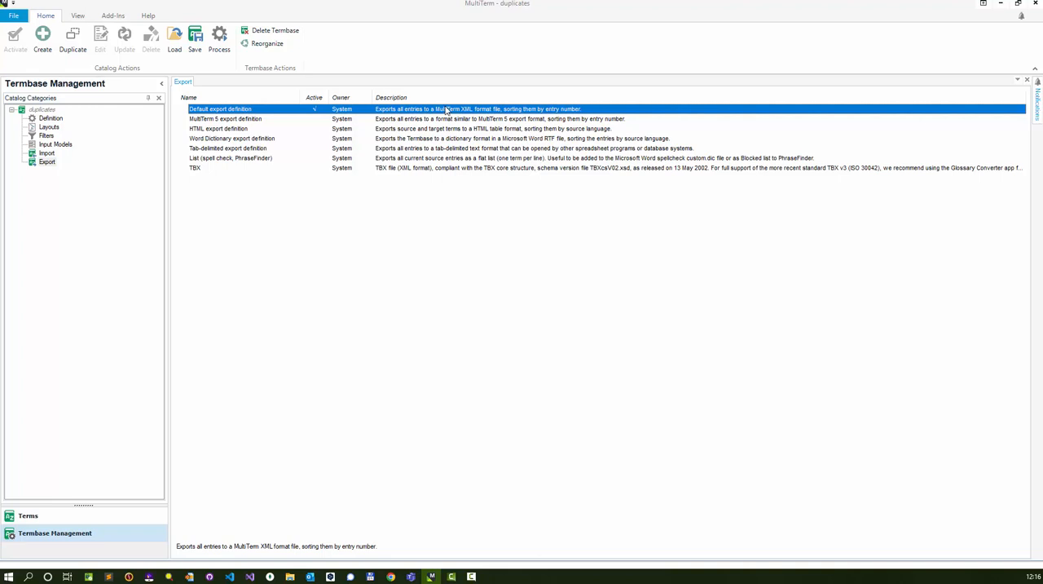
pyautogui.moveTo(476, 116)
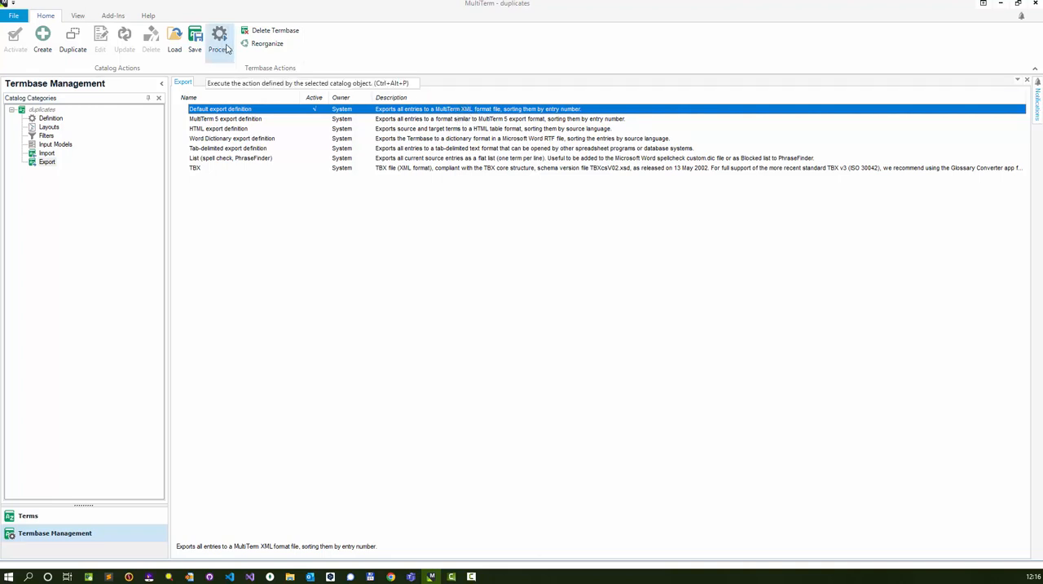
pyautogui.moveTo(234, 111)
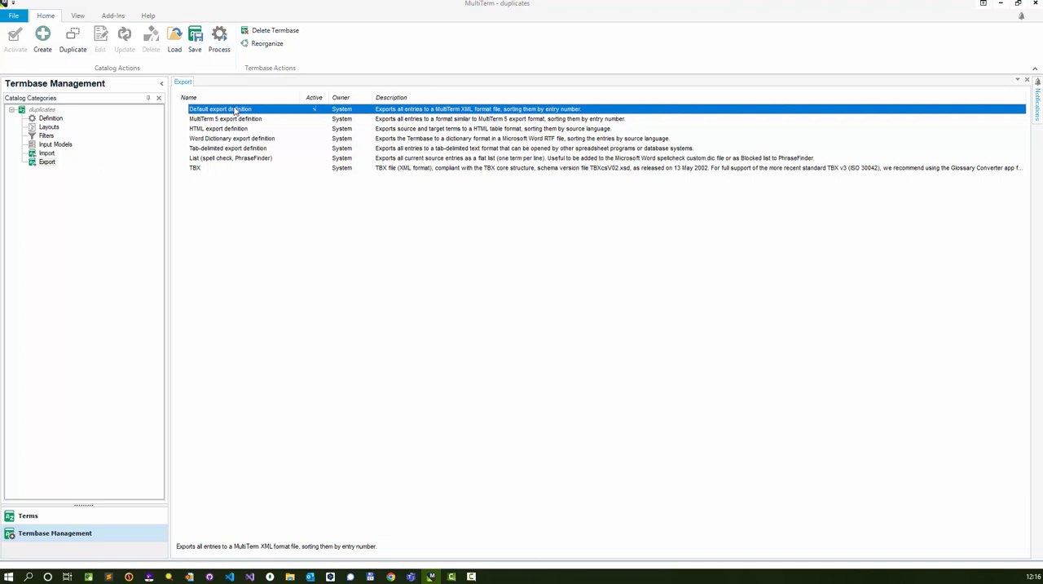
pyautogui.moveTo(236, 107)
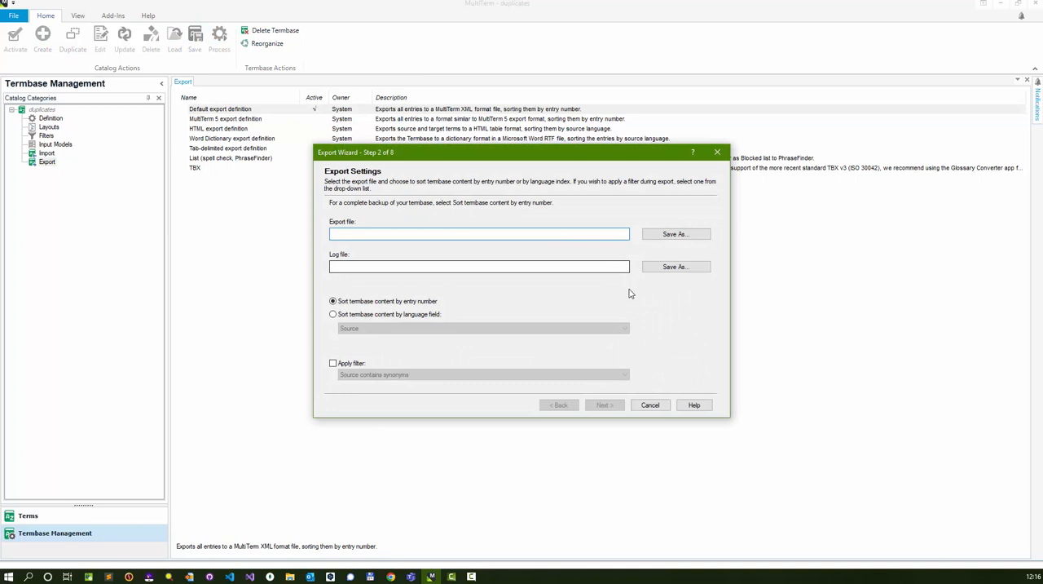
# Step: Export the termbase content to dupes.xml with a matching dupes.log file
pyautogui.click(675, 234)
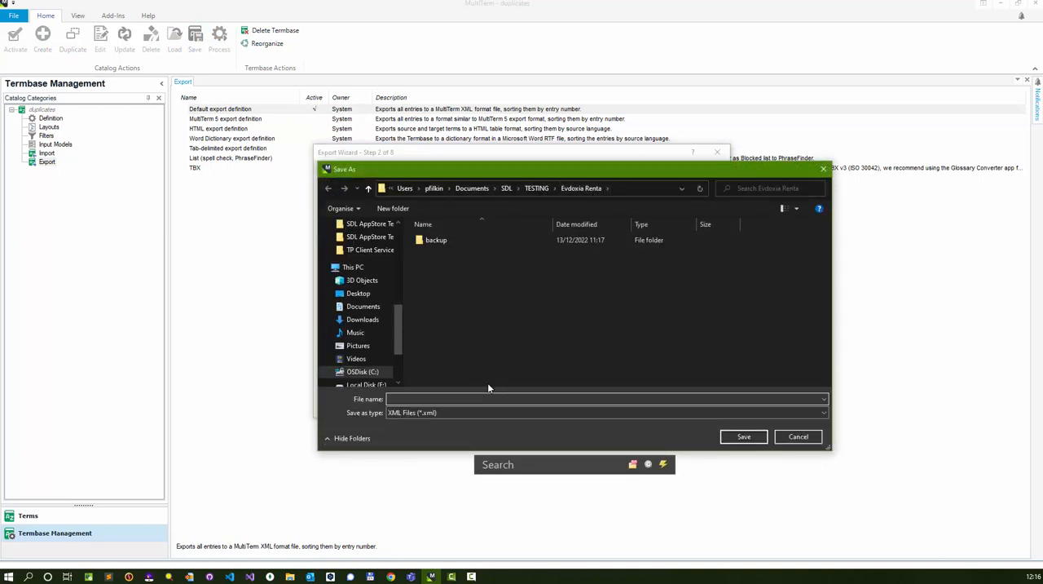
pyautogui.write('dupes')
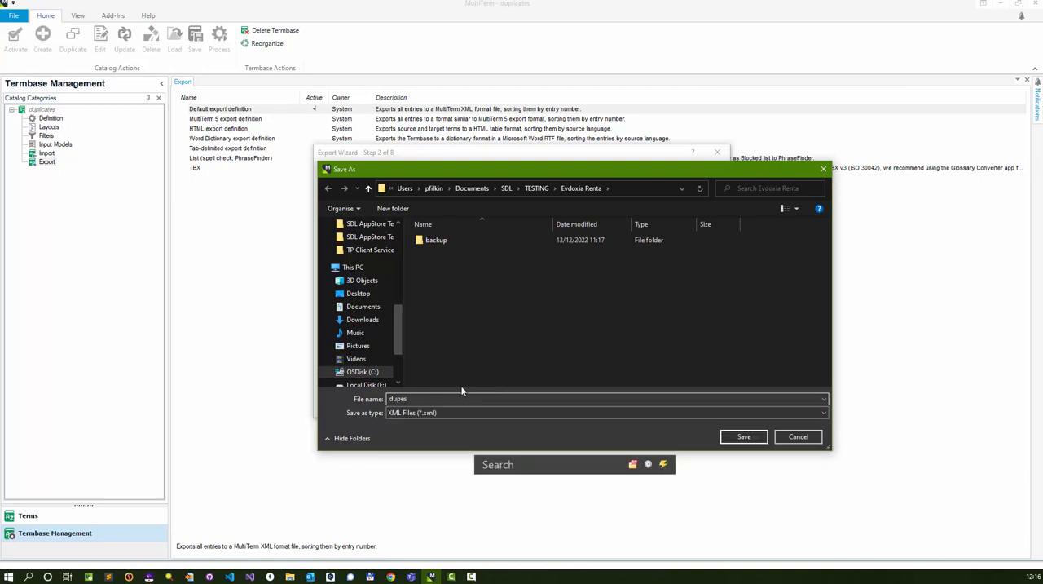
pyautogui.click(743, 437)
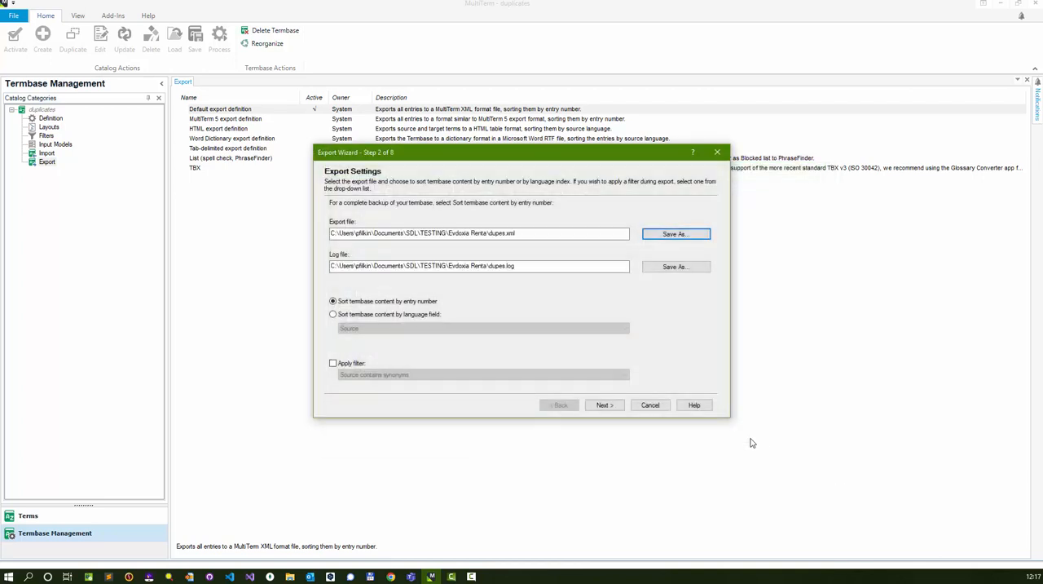
pyautogui.click(603, 404)
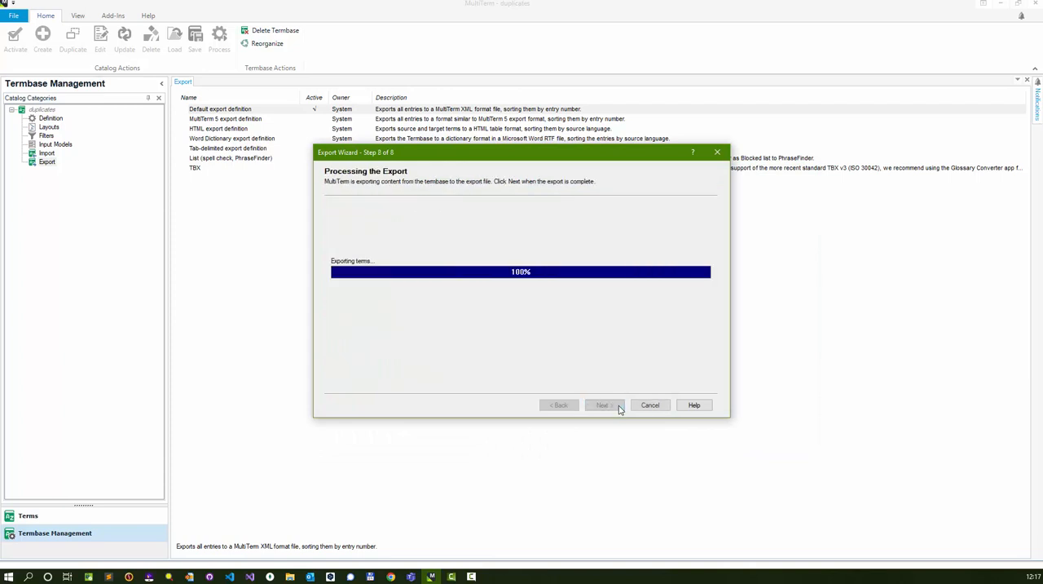
pyautogui.click(603, 404)
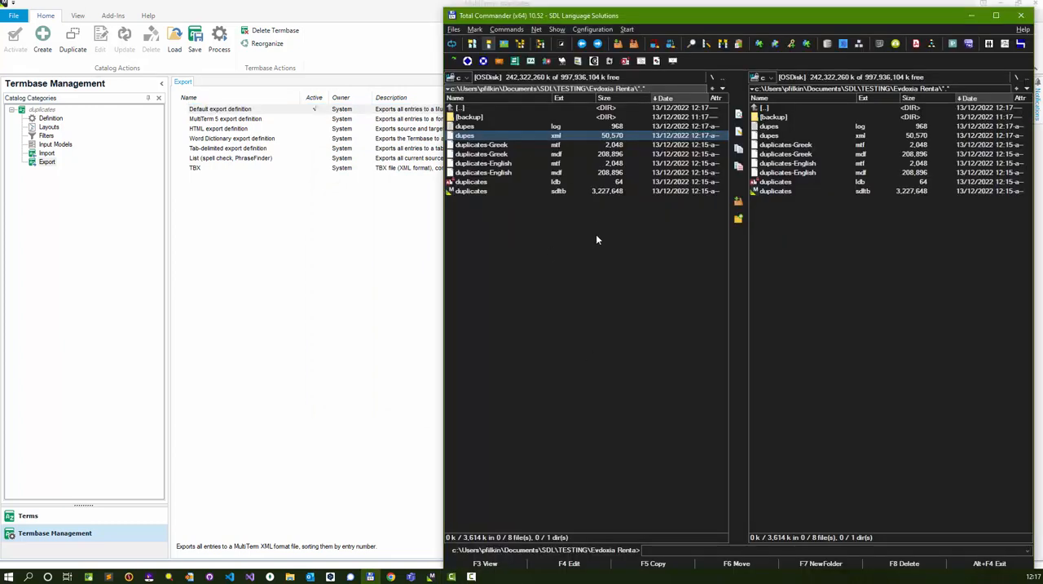
pyautogui.moveTo(574, 144)
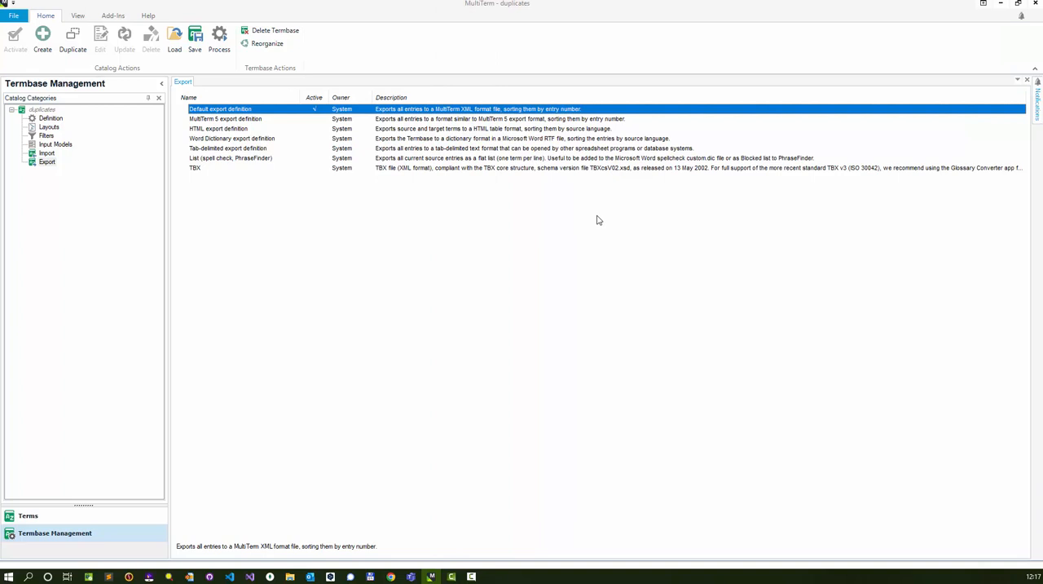
pyautogui.moveTo(392, 184)
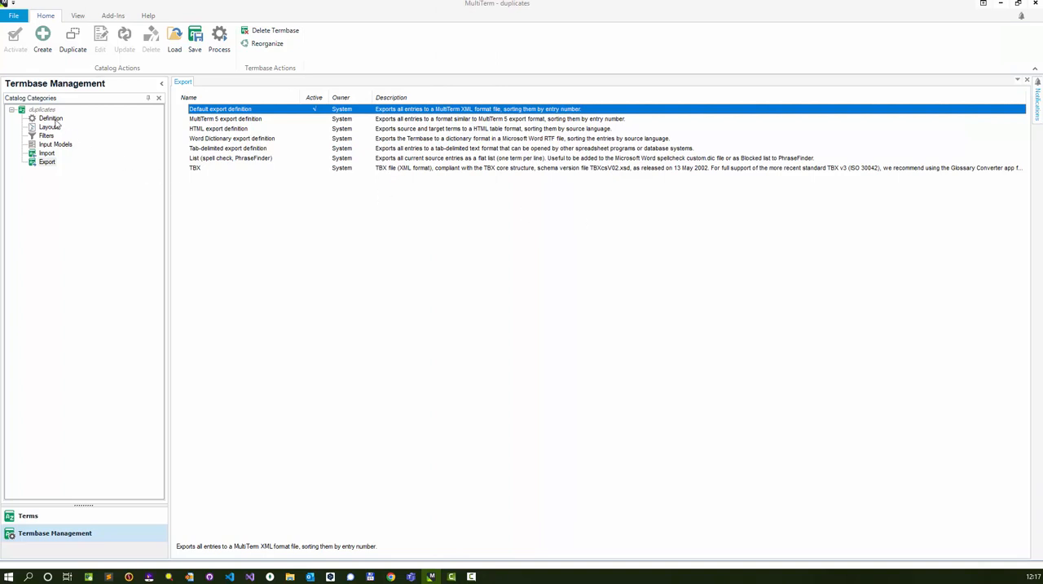
# Step: Display the termbase definition with English, Greek and a Description text field
pyautogui.click(51, 117)
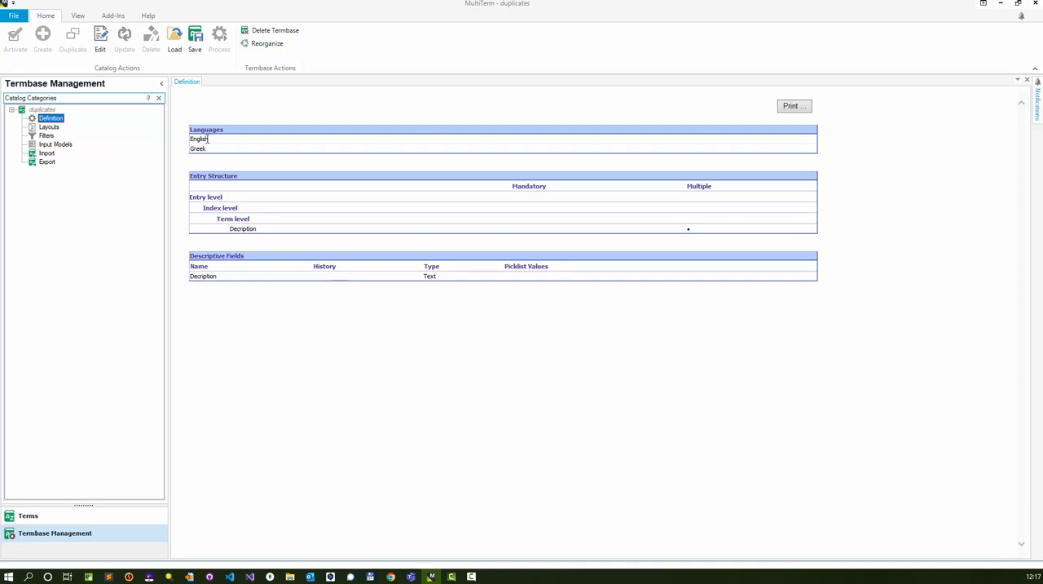
pyautogui.moveTo(251, 228)
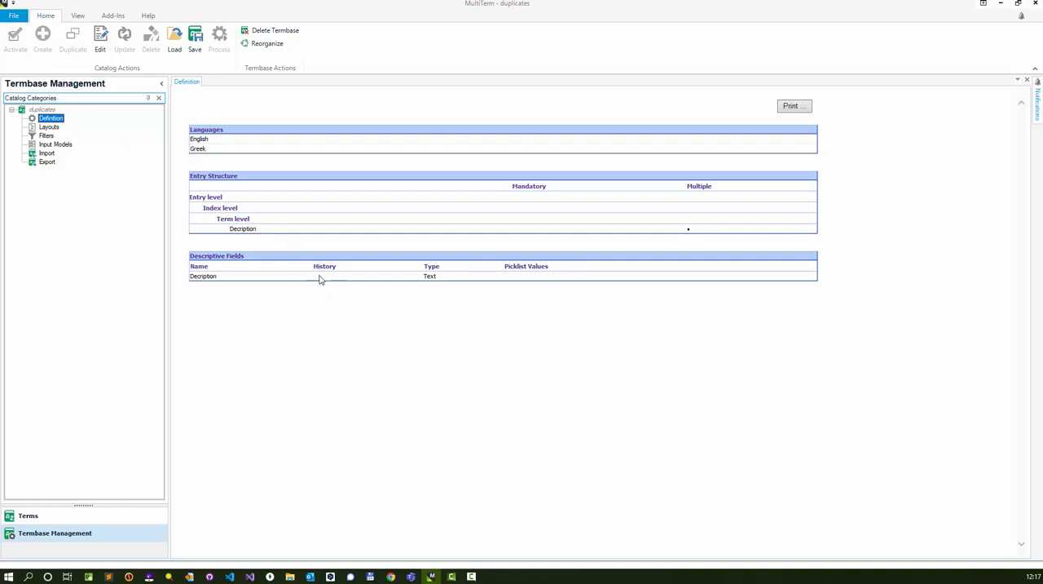
pyautogui.moveTo(551, 396)
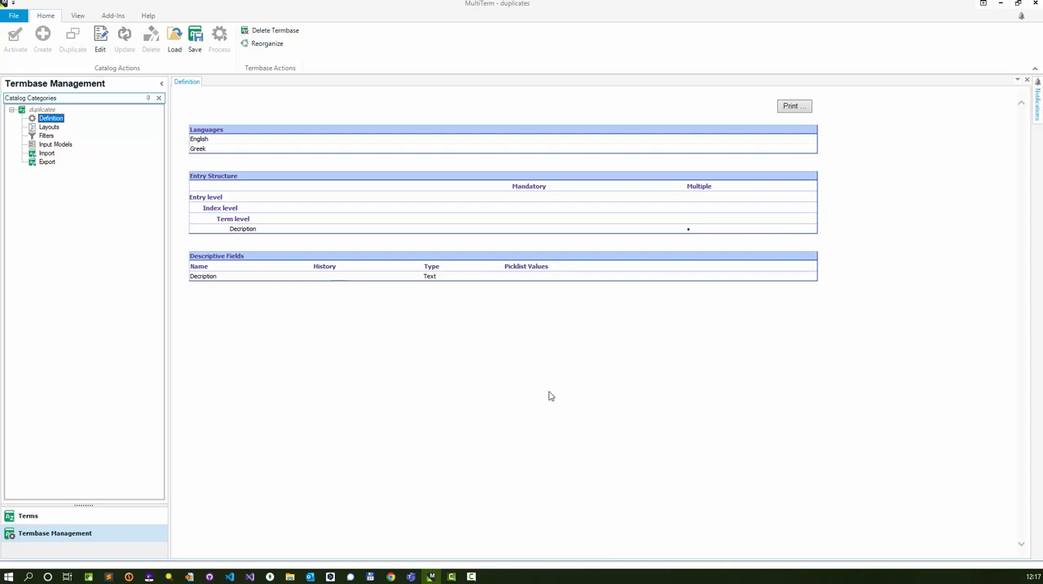
pyautogui.moveTo(456, 378)
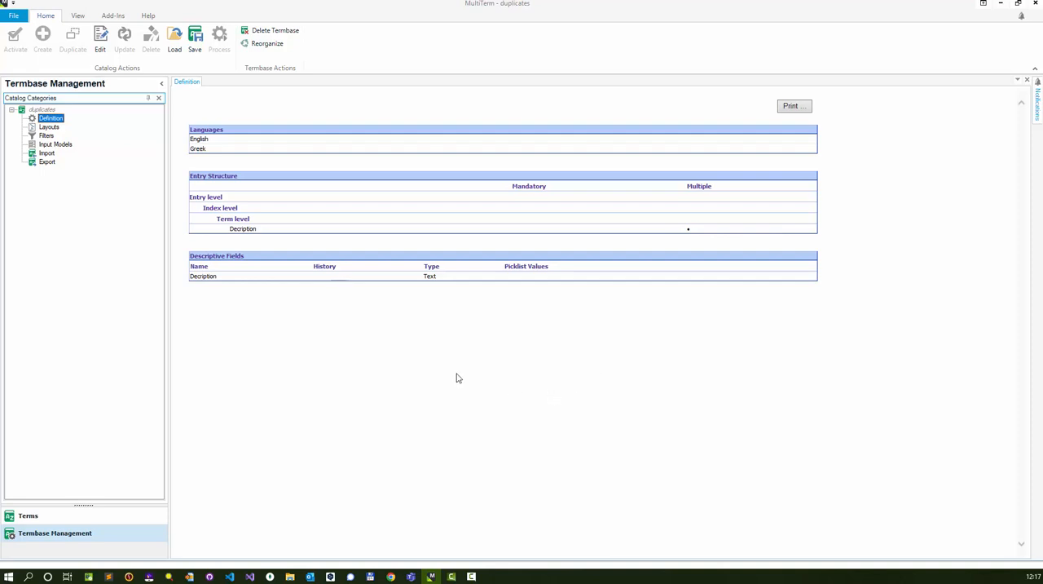
pyautogui.moveTo(427, 372)
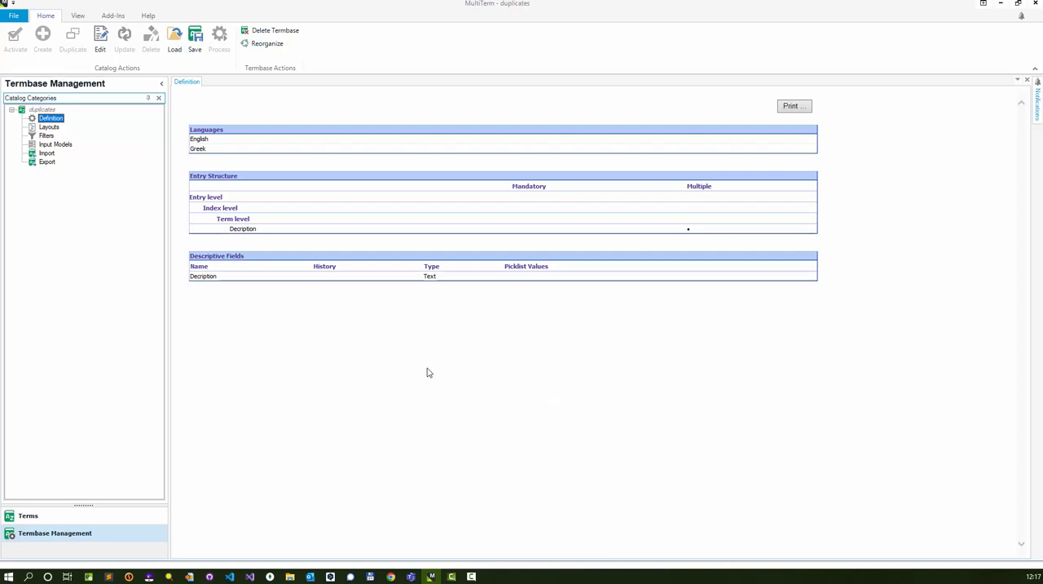
pyautogui.moveTo(370, 333)
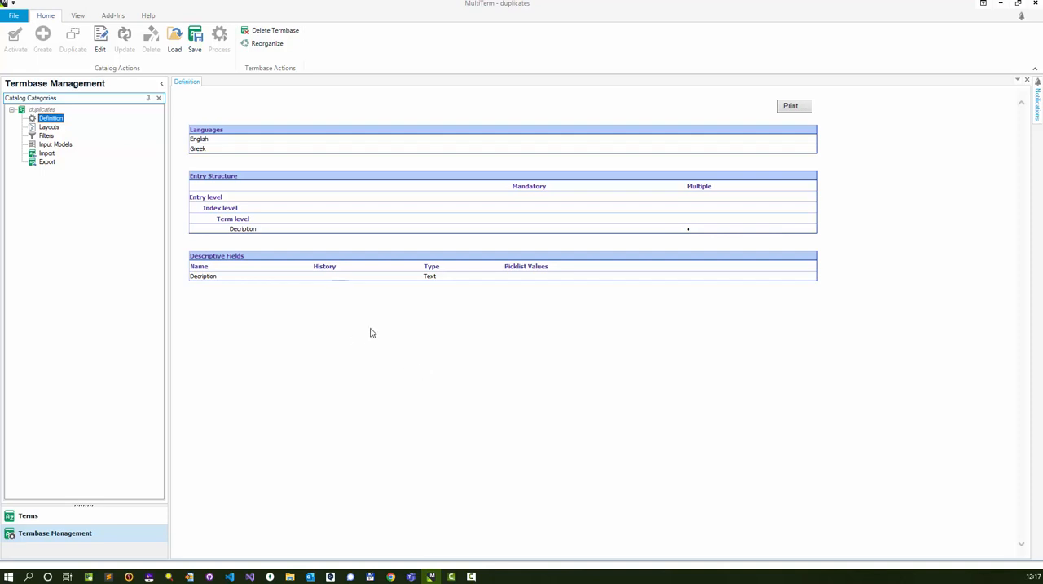
pyautogui.moveTo(157, 182)
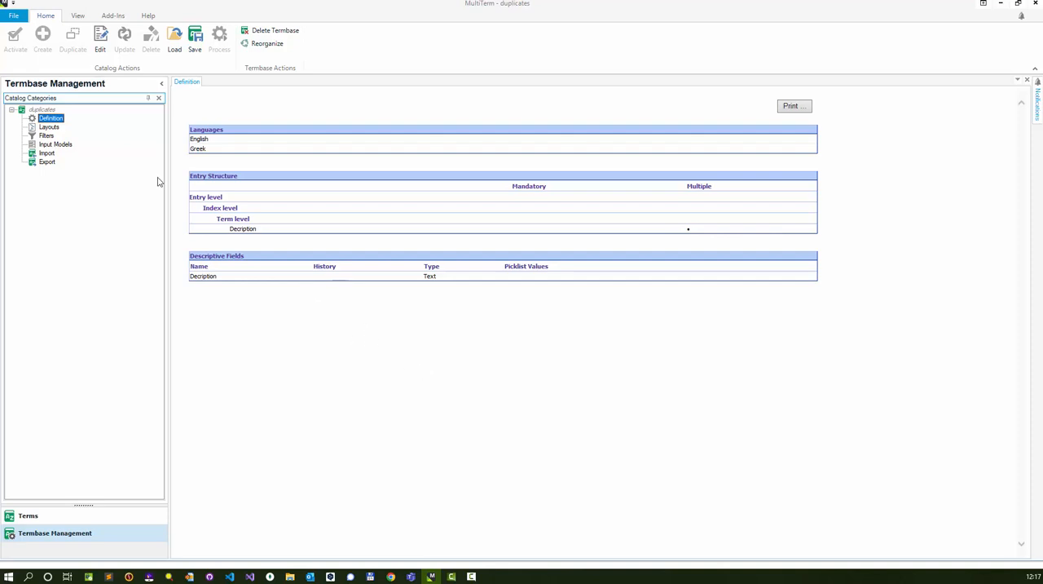
pyautogui.moveTo(220, 219)
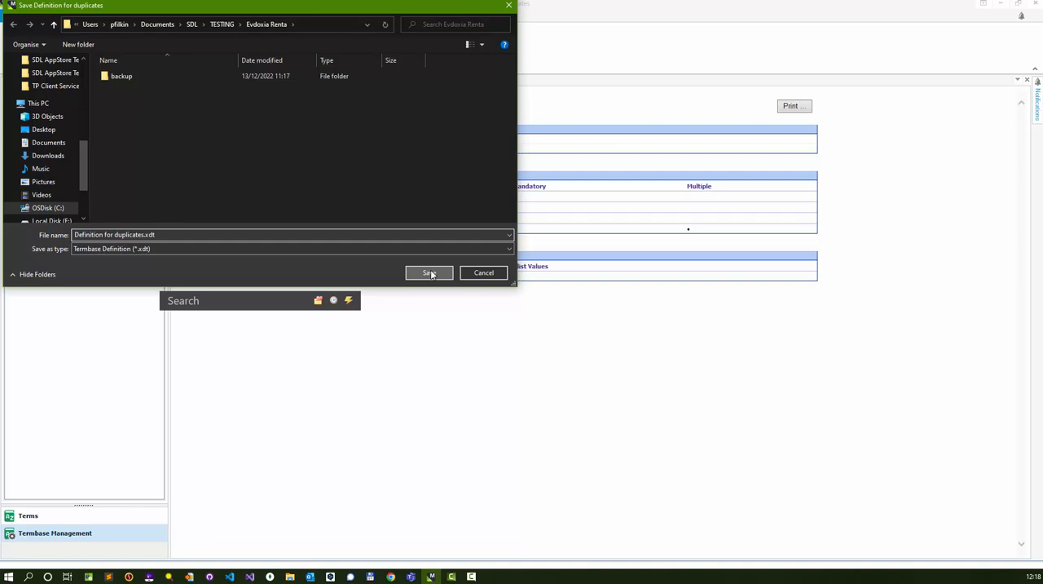
# Step: Save the termbase definition as Definition for duplicates.xdt
pyautogui.click(427, 272)
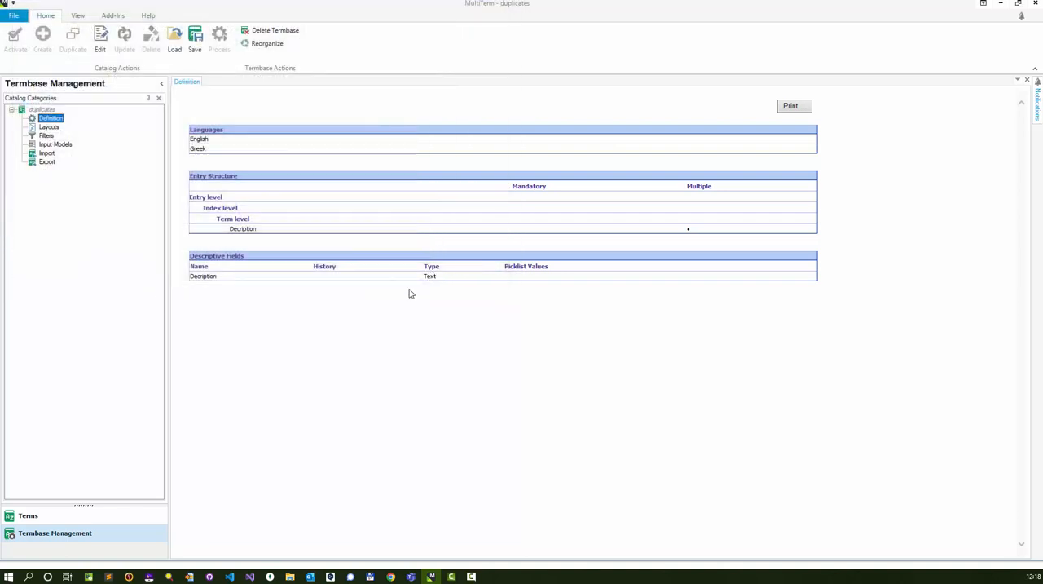
# Step: Close the duplicates termbase and create a new termbase file named dedup
pyautogui.click(13, 15)
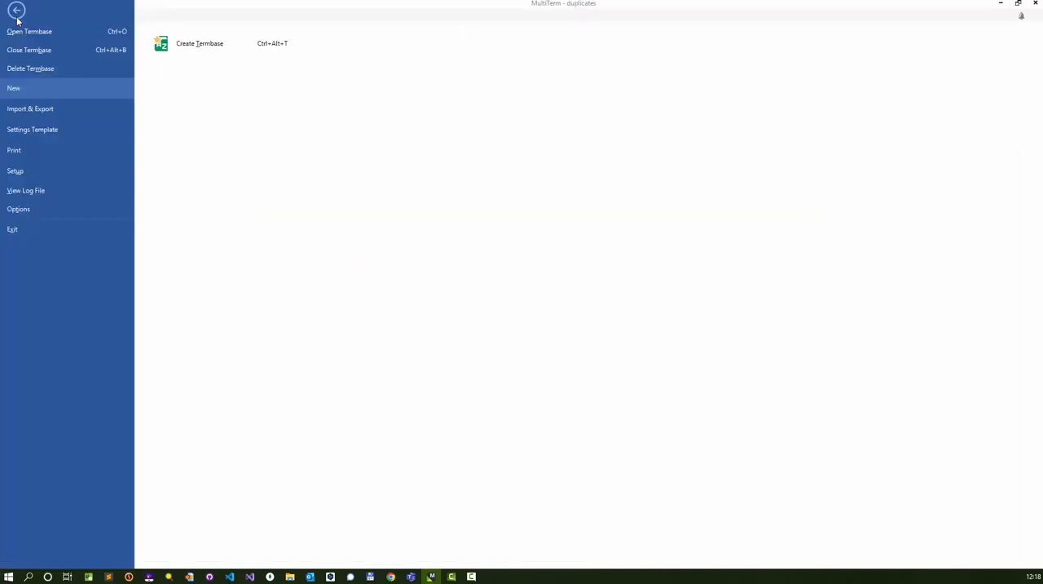
pyautogui.click(17, 9)
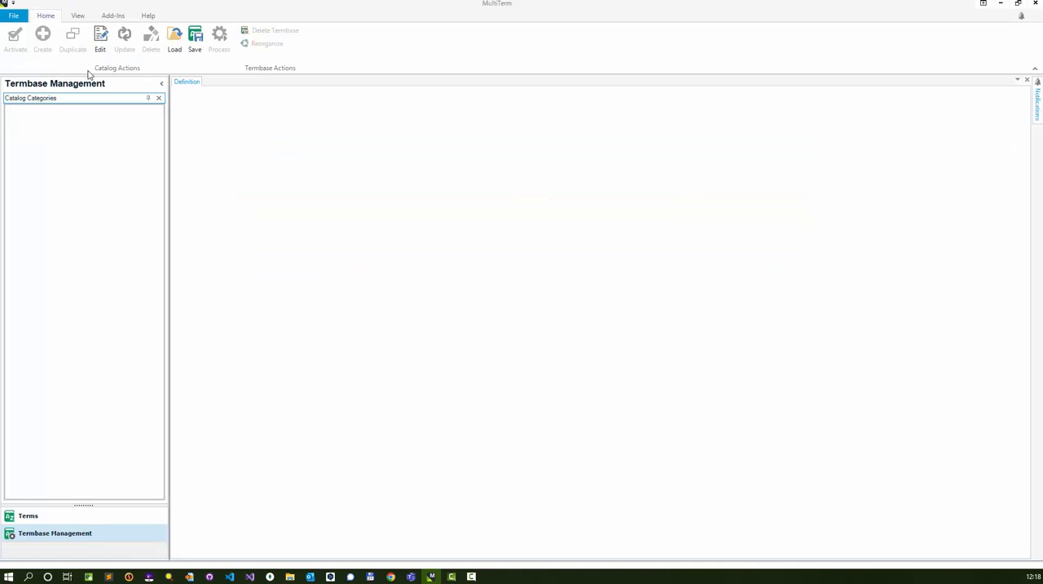
pyautogui.moveTo(14, 34)
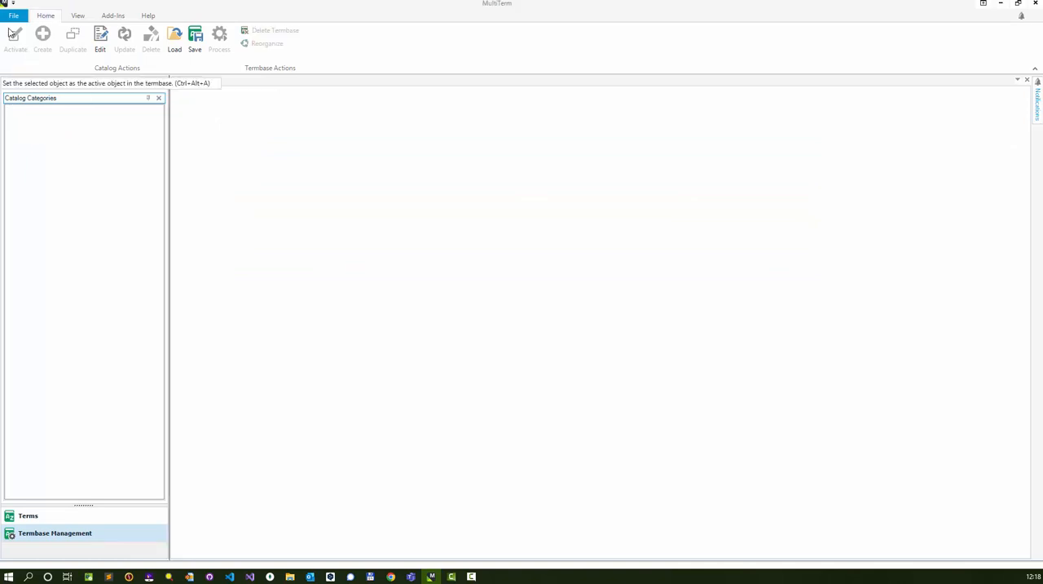
pyautogui.click(55, 531)
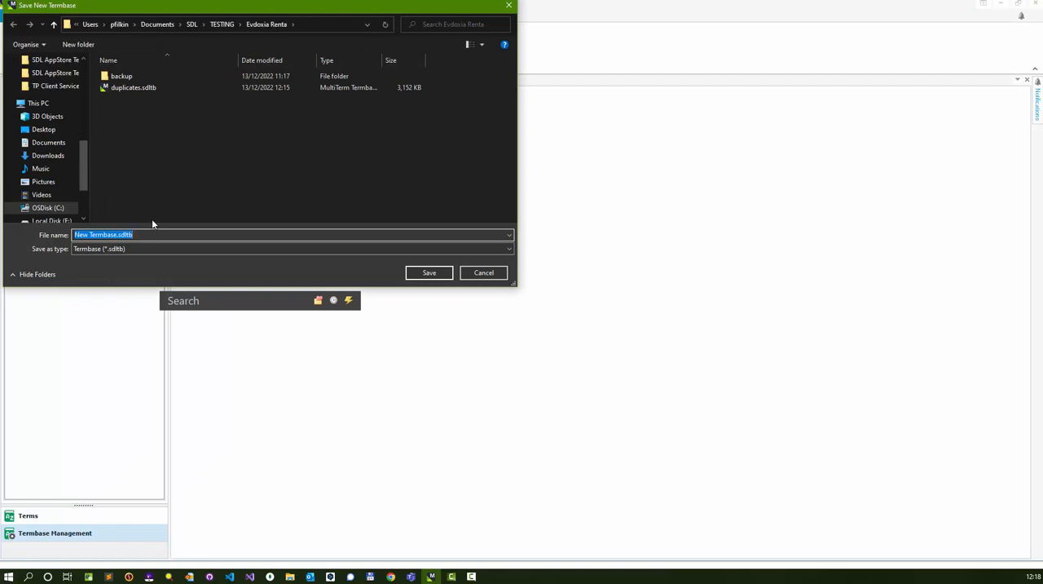
pyautogui.write('deduped')
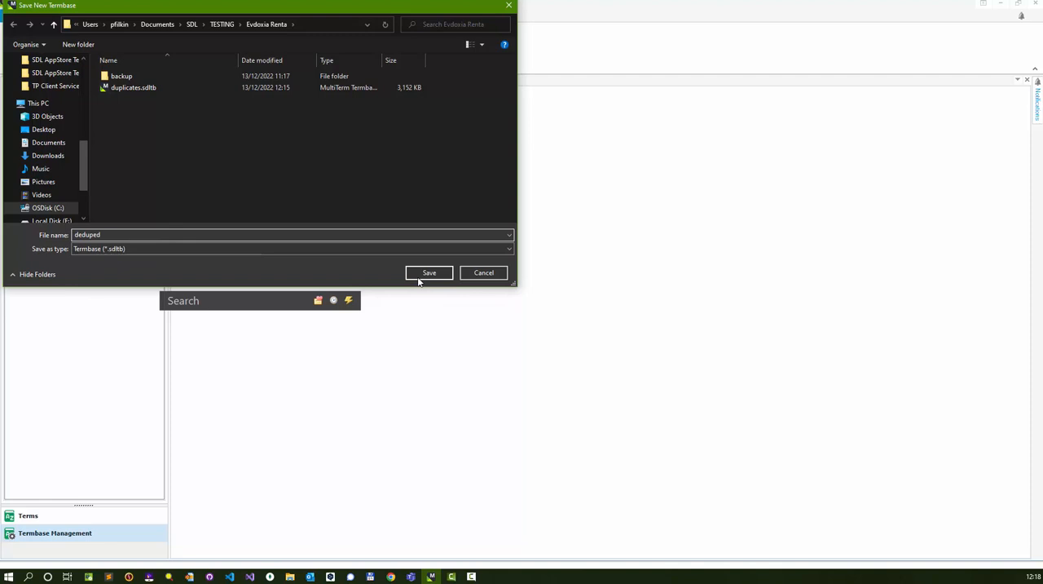
pyautogui.click(429, 272)
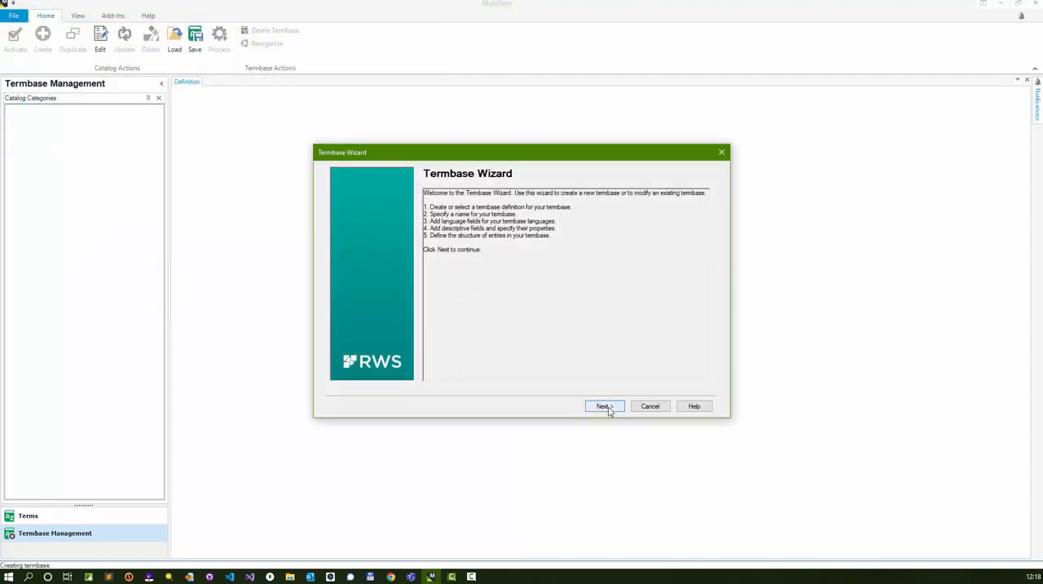
# Step: Base the new termbase on the existing Definition for duplicates.xdt file
pyautogui.click(603, 406)
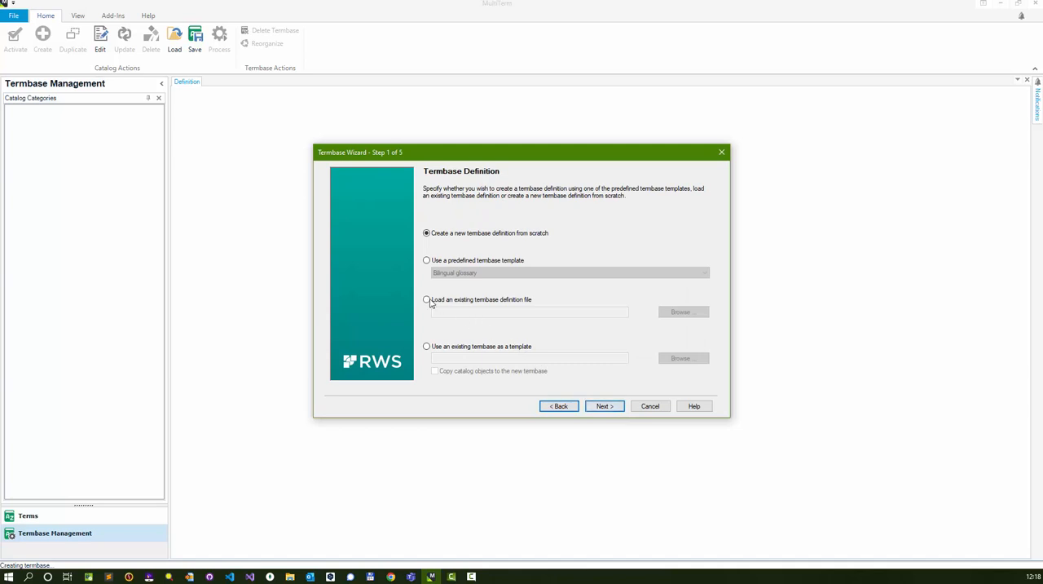
pyautogui.click(427, 300)
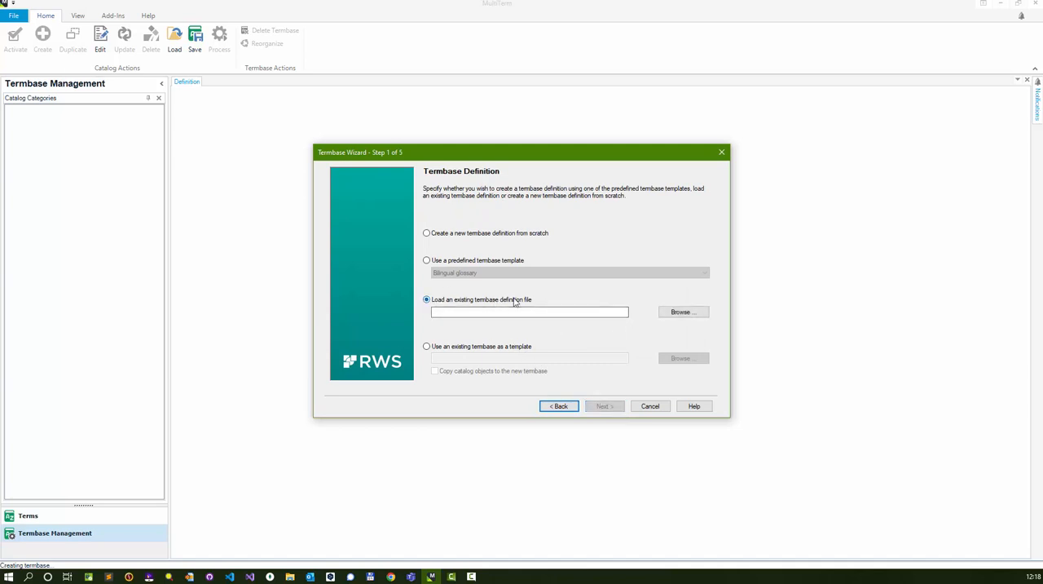
pyautogui.moveTo(528, 304)
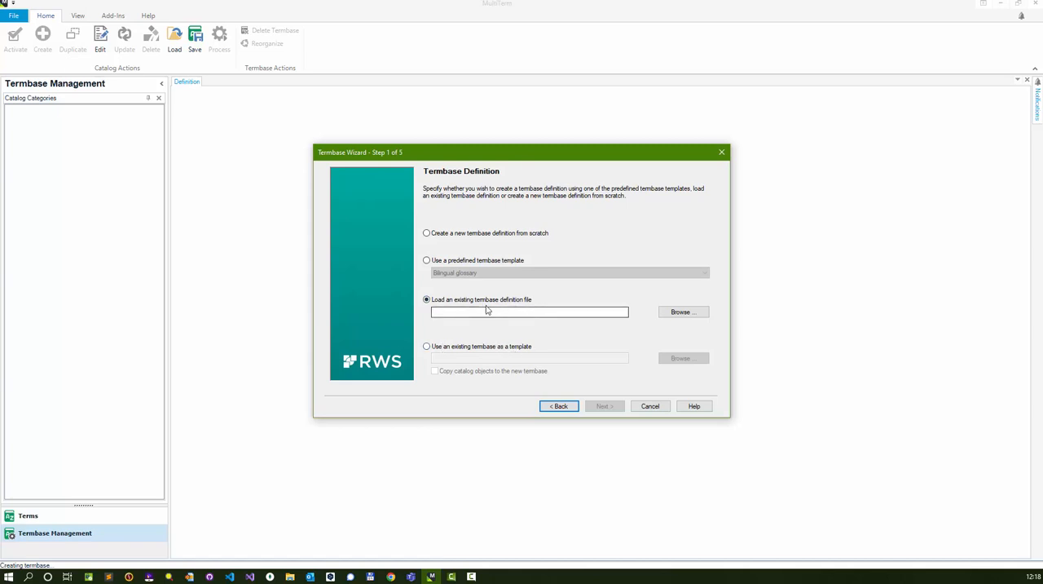
pyautogui.moveTo(489, 325)
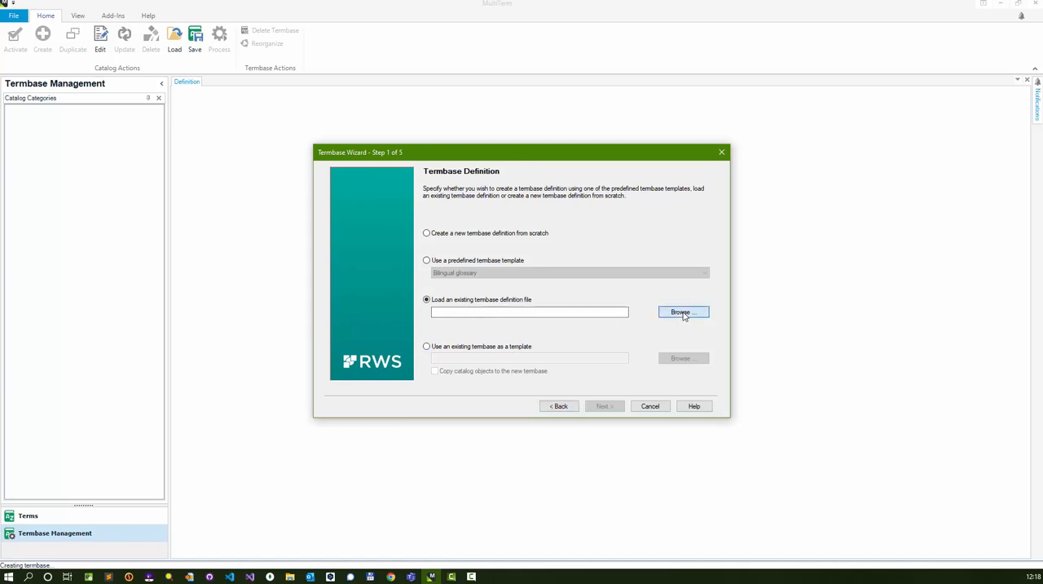
pyautogui.click(683, 313)
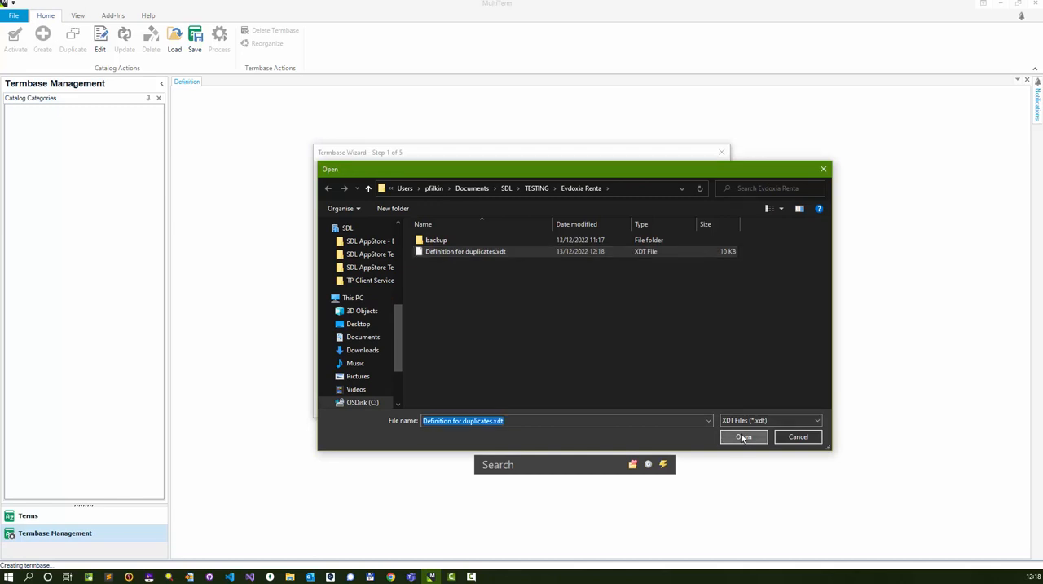
pyautogui.click(744, 437)
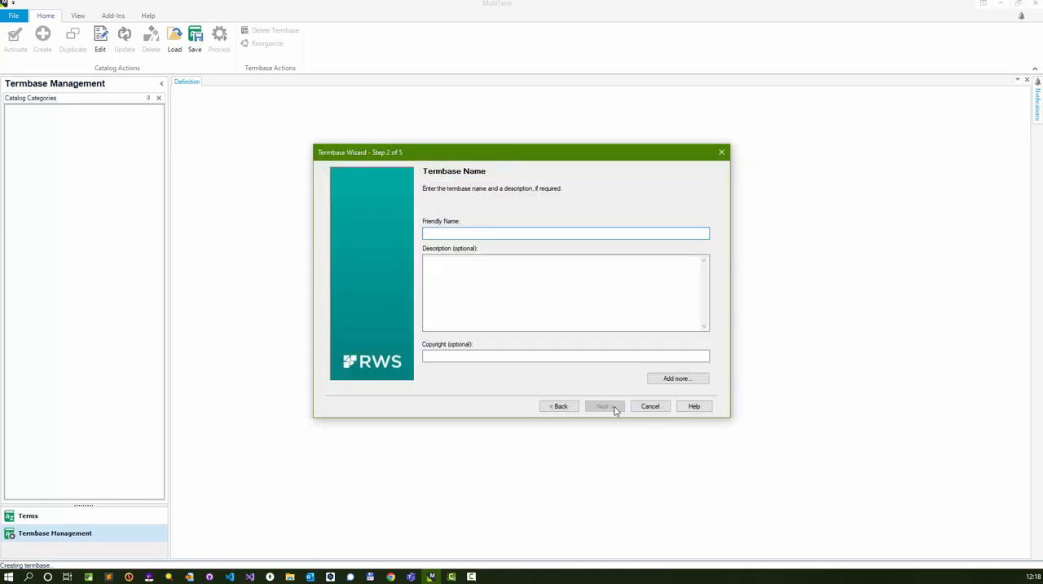
# Step: Name the termbase 'deduped' and accept the English–Greek fields and entry structure to finish
pyautogui.write('deduped')
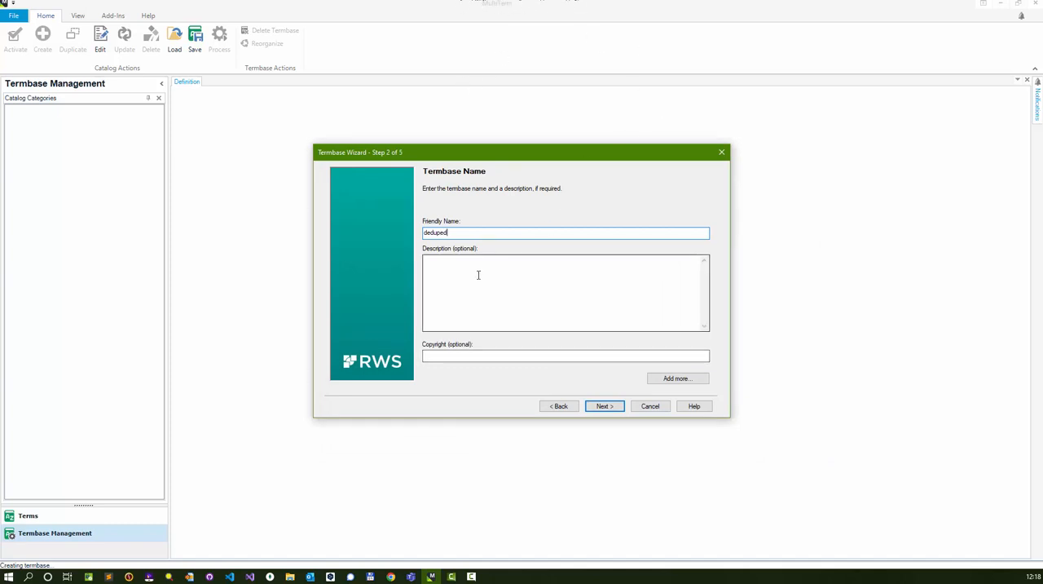
pyautogui.click(603, 406)
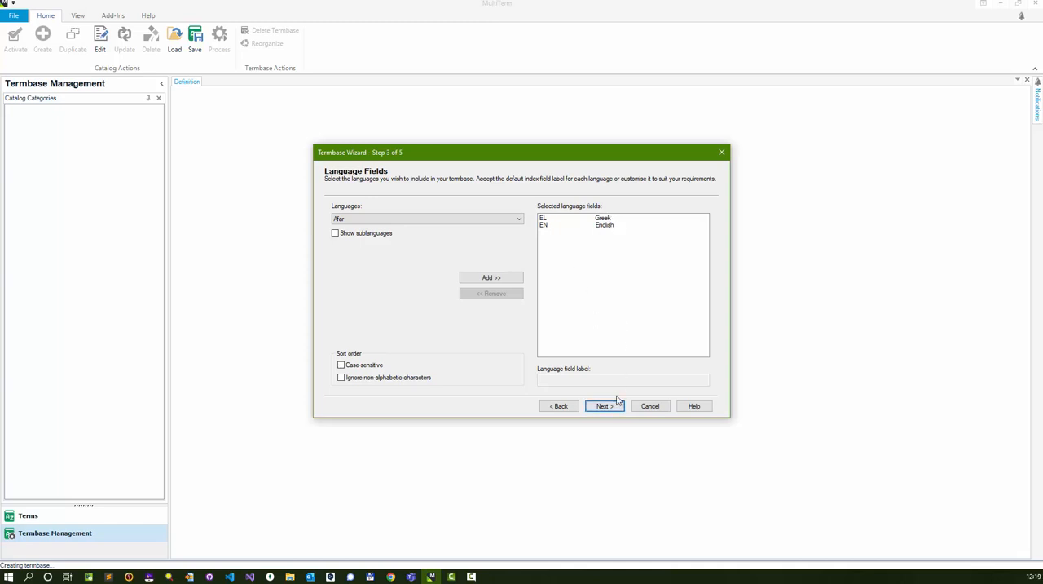
pyautogui.click(603, 404)
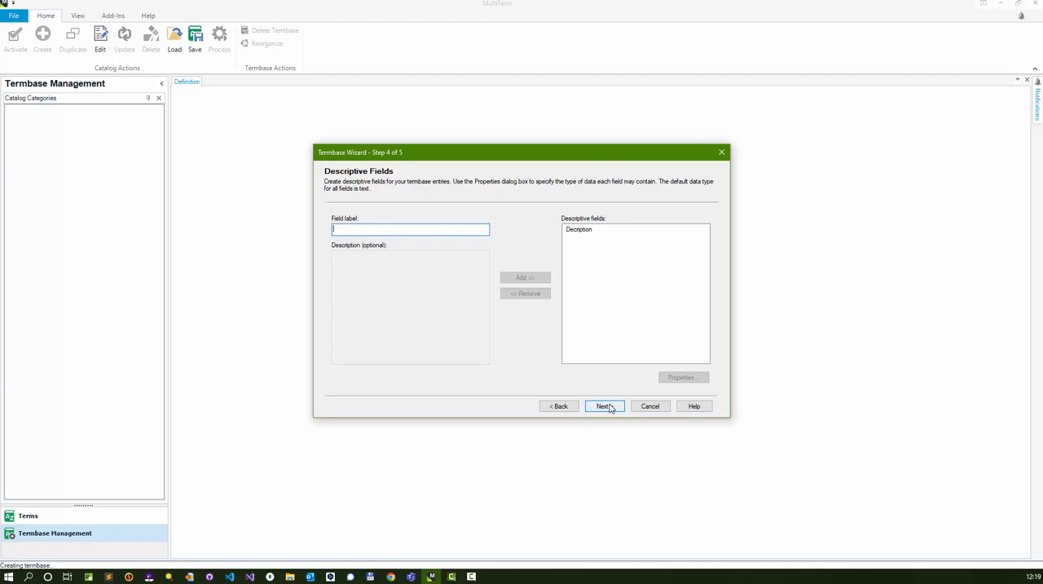
pyautogui.click(603, 406)
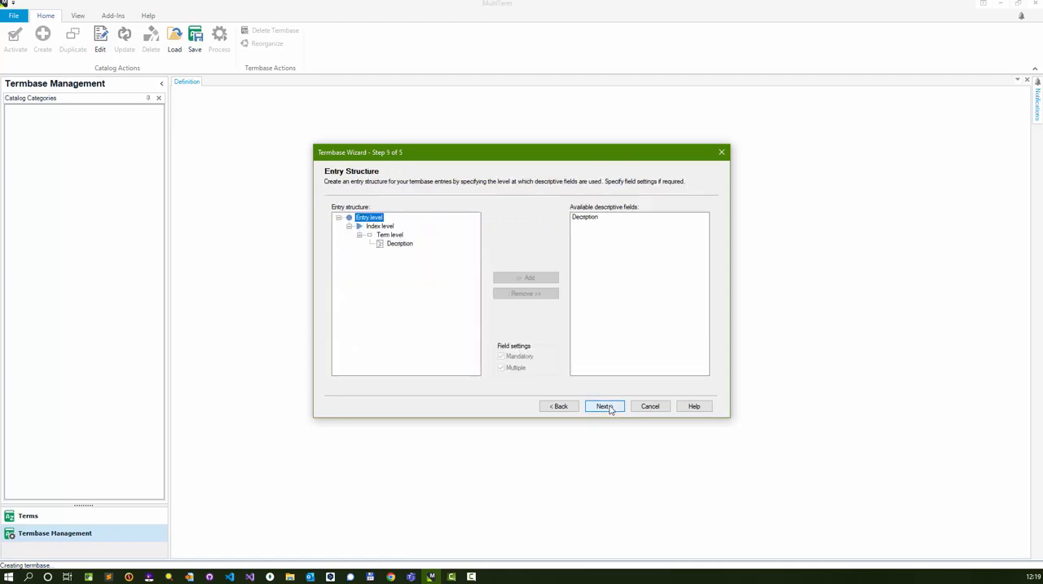
pyautogui.click(603, 406)
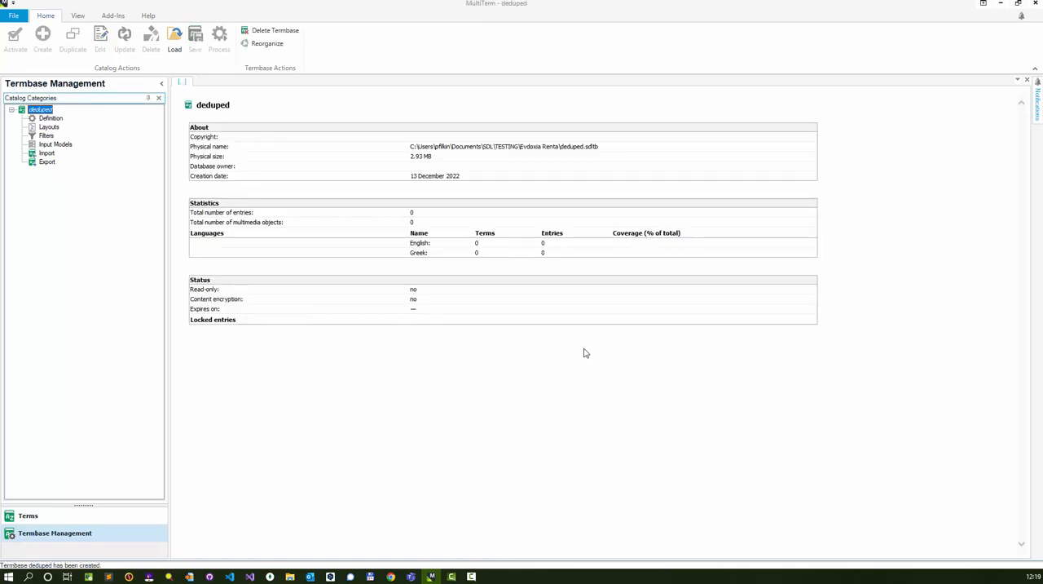
pyautogui.moveTo(480, 272)
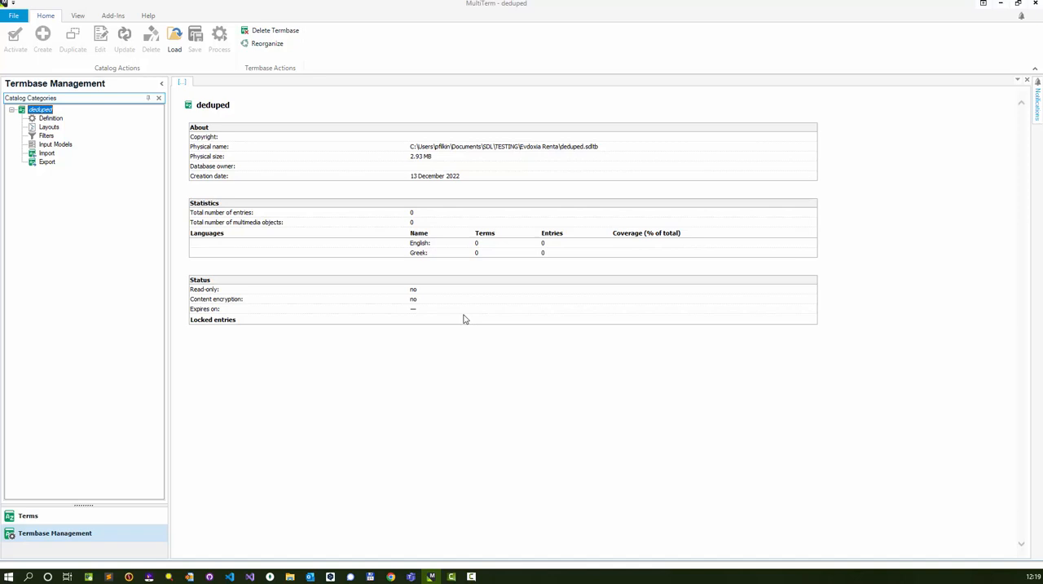
# Step: List the deduped termbase's import definitions, including Synchronize on Term
pyautogui.click(45, 153)
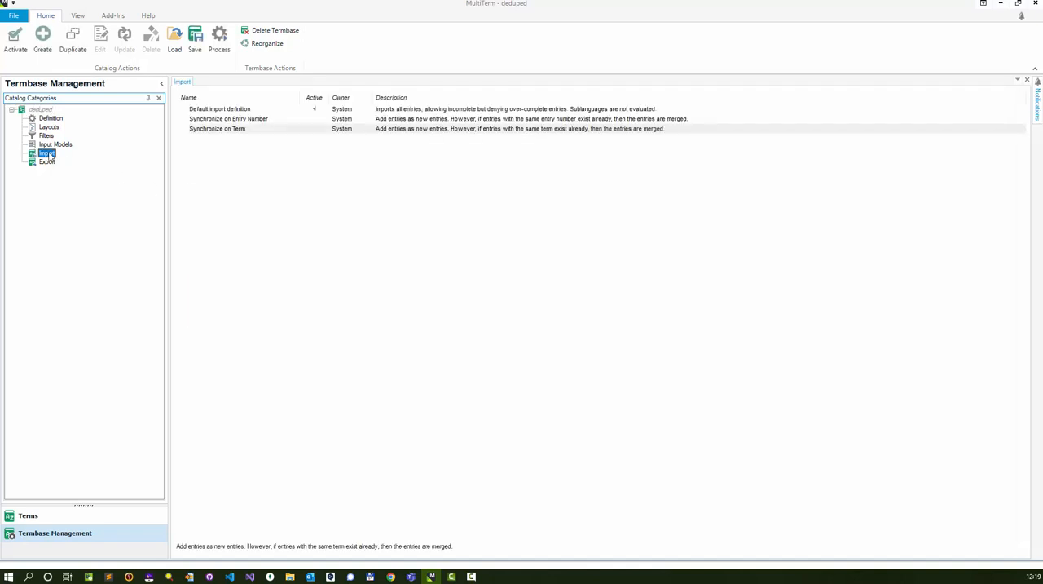
# Step: Review the Default import definition, then select Synchronize on Term for the deduped termbase
pyautogui.click(45, 153)
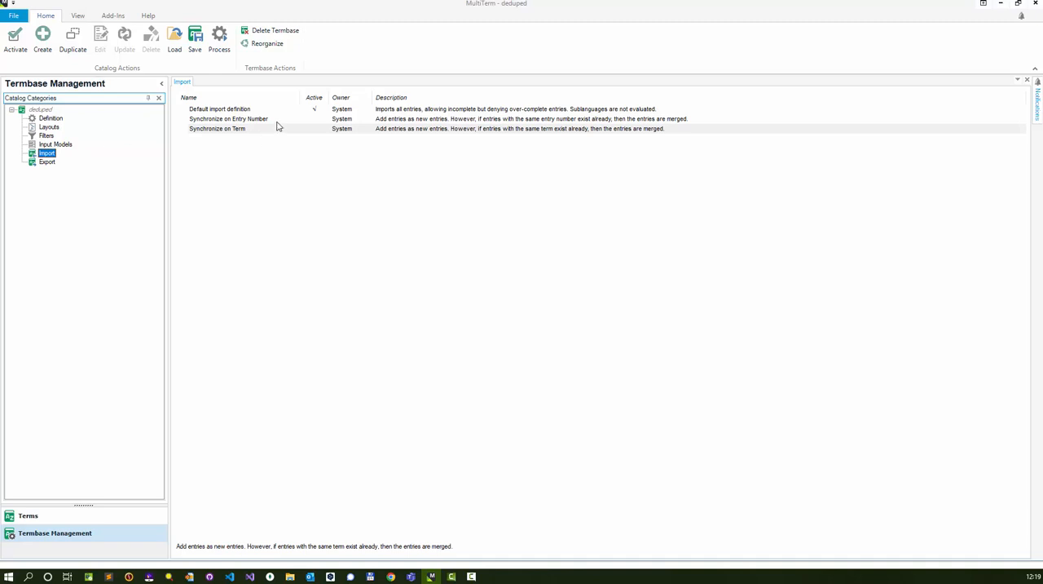
pyautogui.click(218, 108)
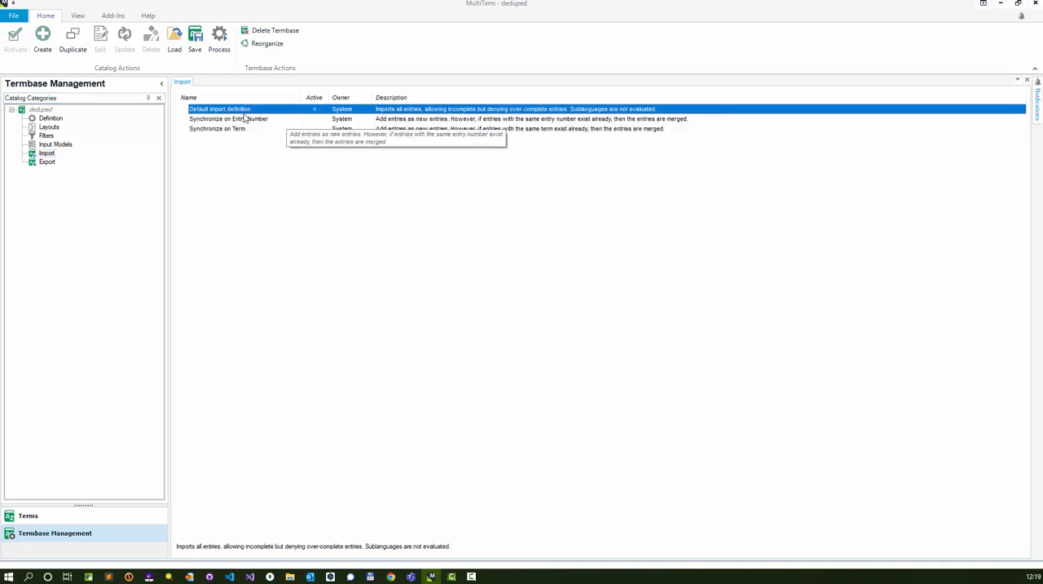
pyautogui.moveTo(231, 129)
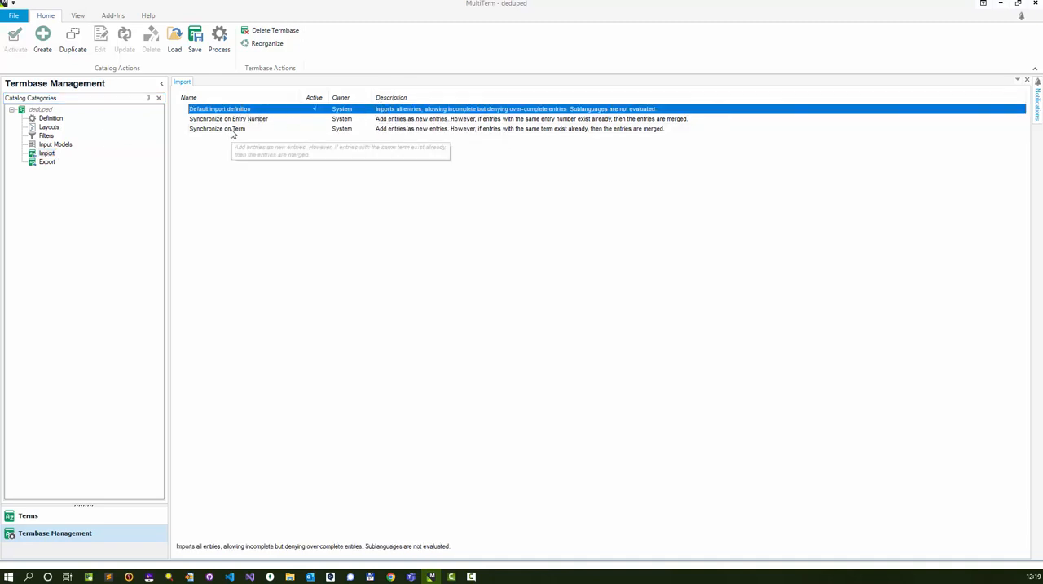
pyautogui.click(217, 128)
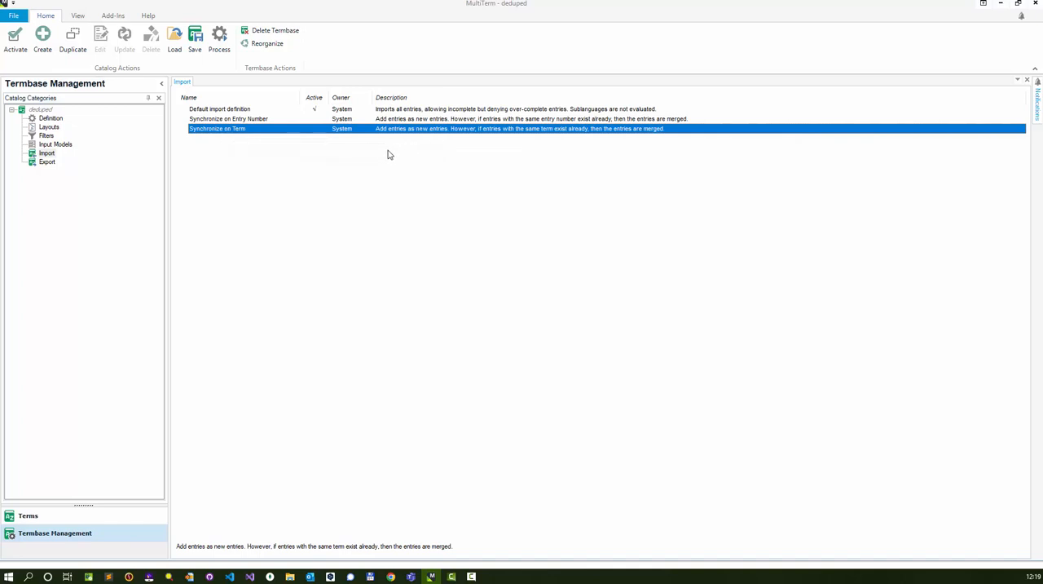
pyautogui.moveTo(440, 139)
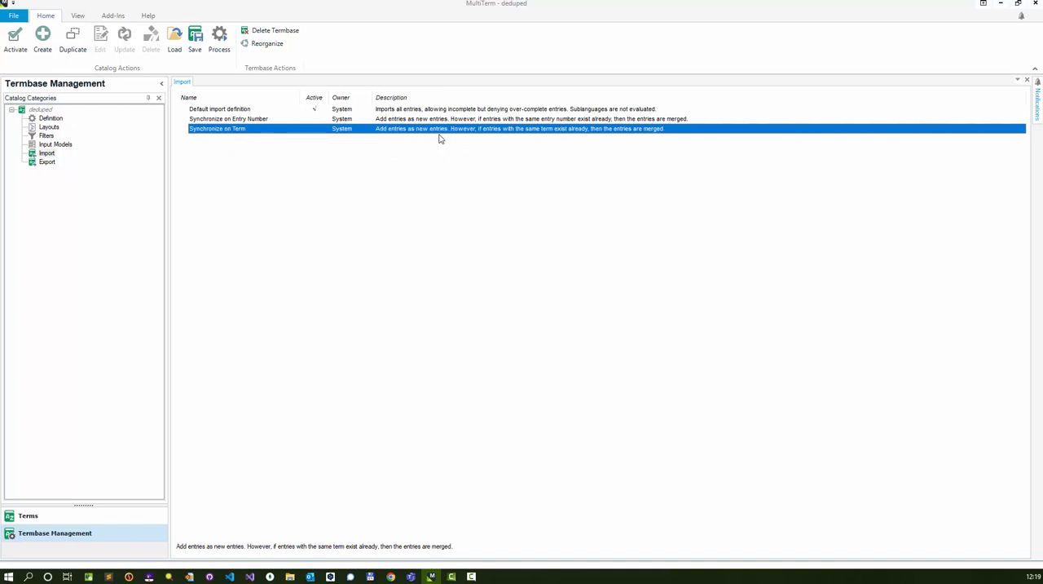
pyautogui.moveTo(525, 150)
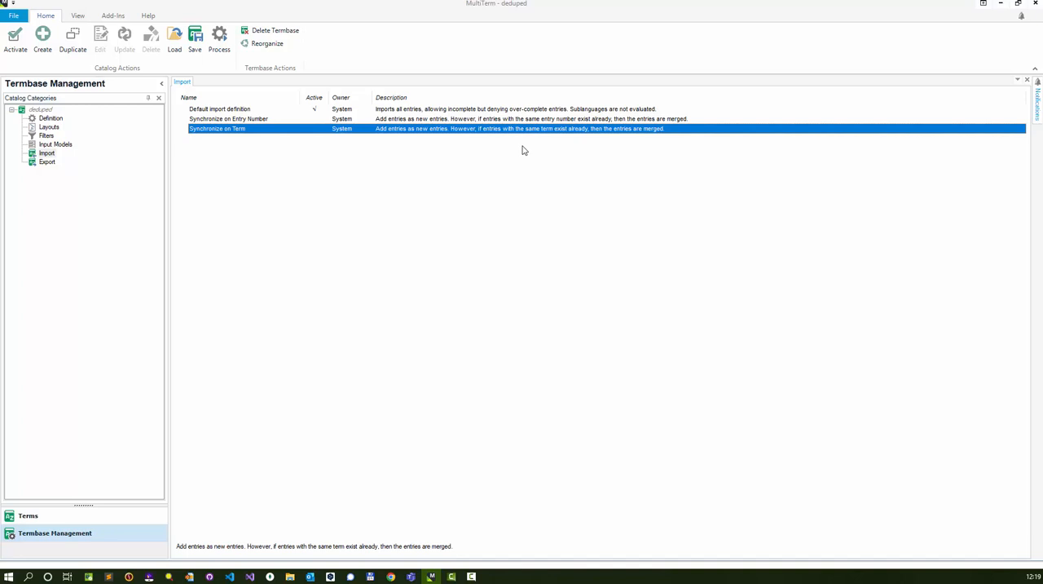
pyautogui.moveTo(590, 150)
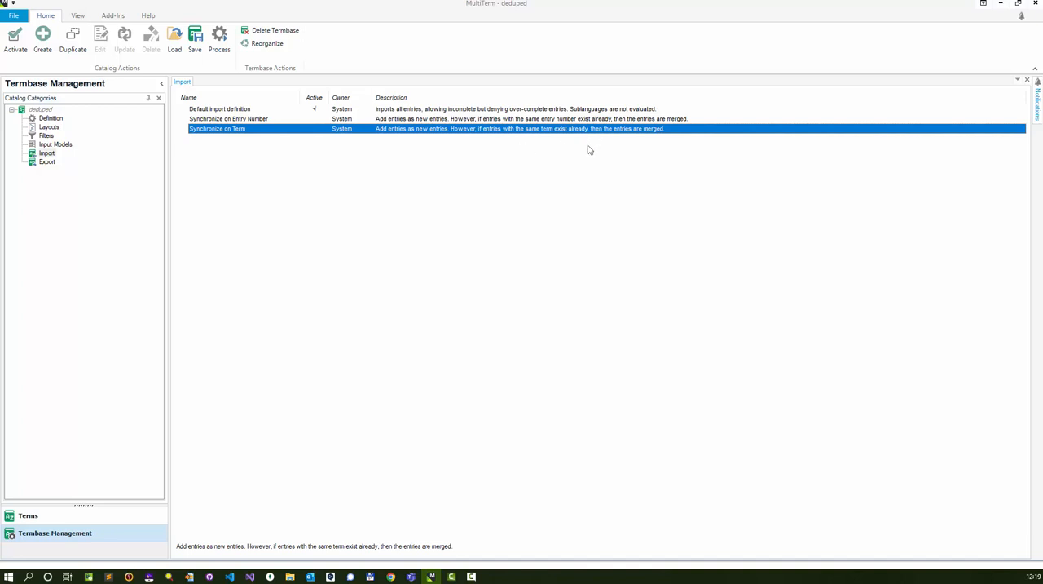
pyautogui.moveTo(586, 150)
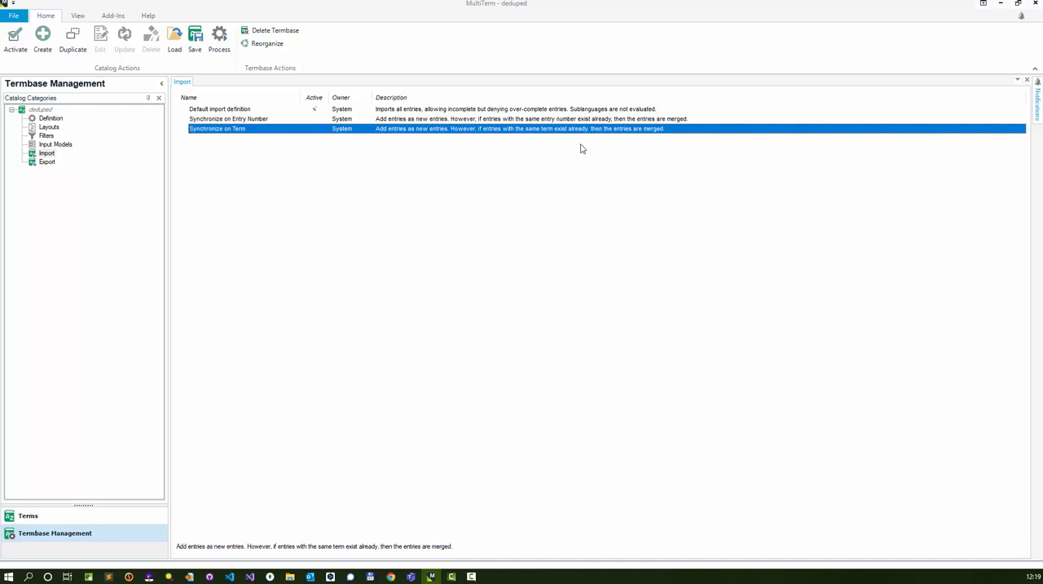
pyautogui.moveTo(561, 144)
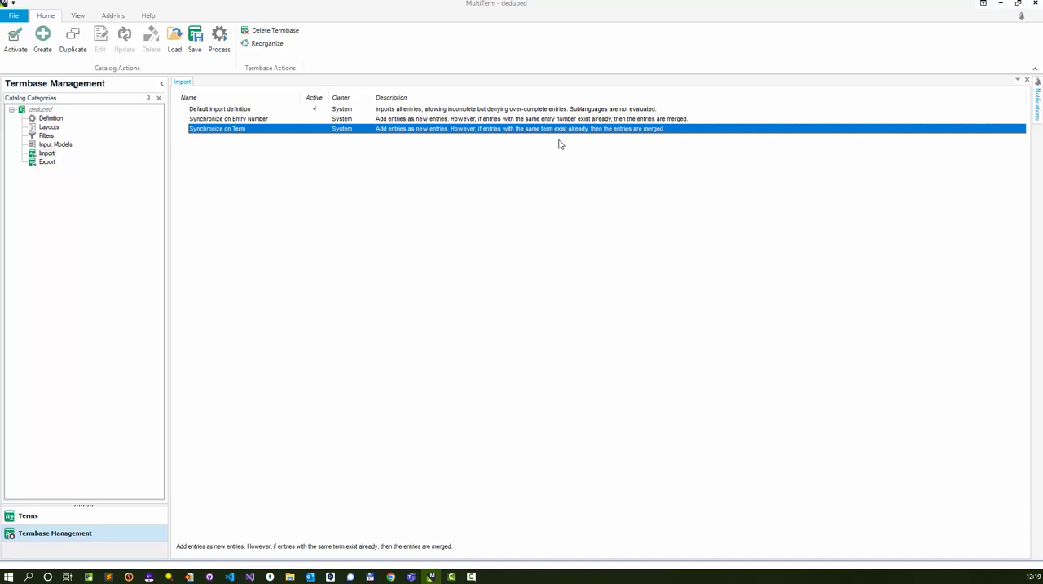
pyautogui.moveTo(256, 130)
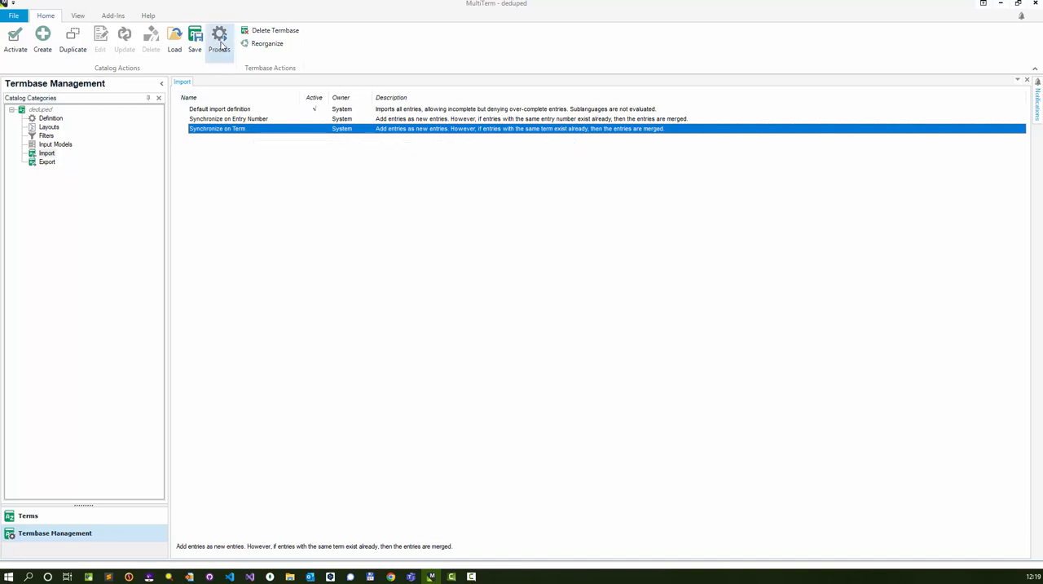
# Step: Start the import with dupes.xml as the import file and full reorganization after import, reaching validation settings
pyautogui.click(219, 40)
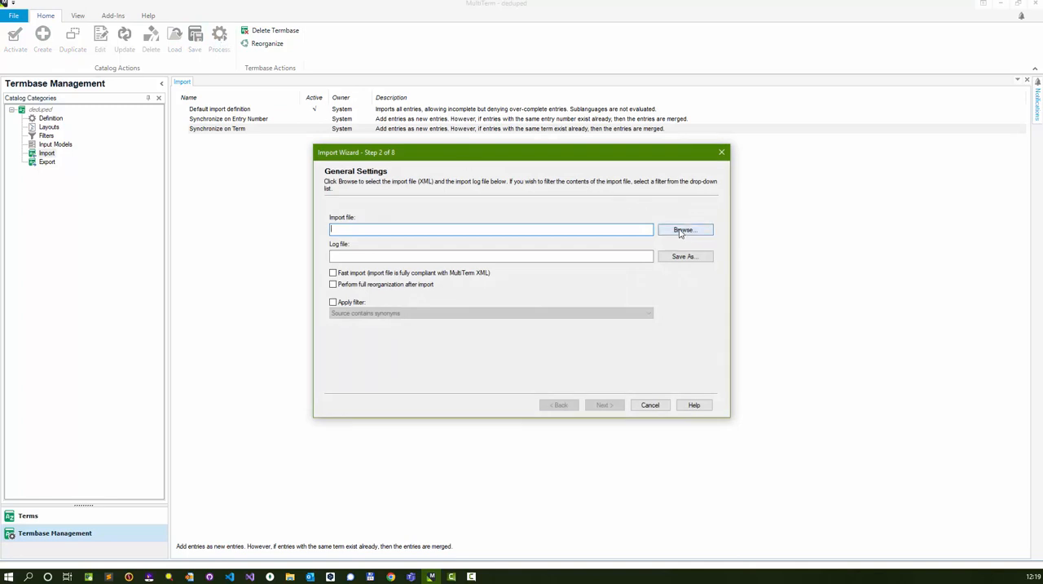
pyautogui.click(685, 229)
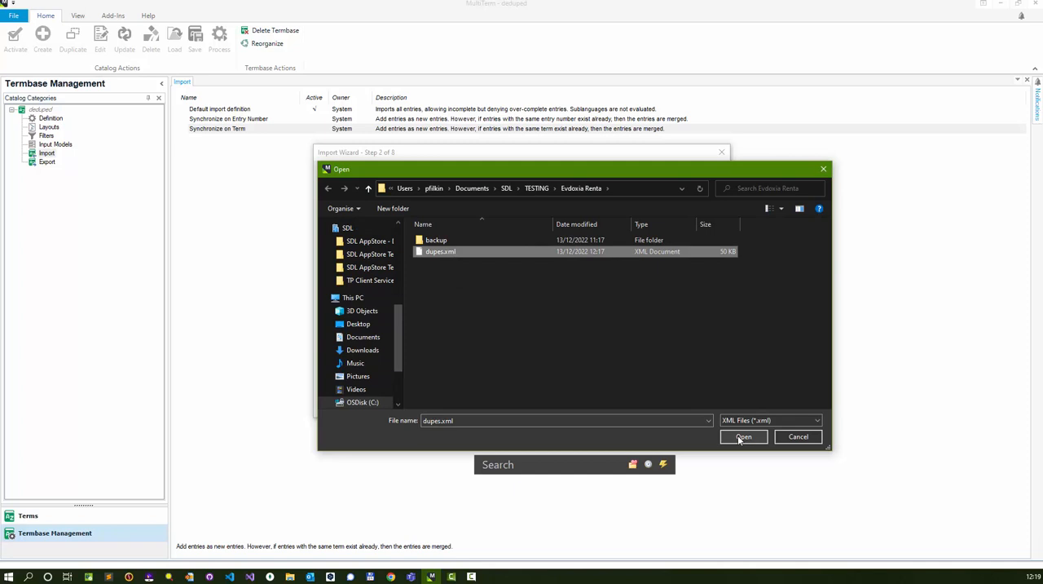
pyautogui.click(744, 436)
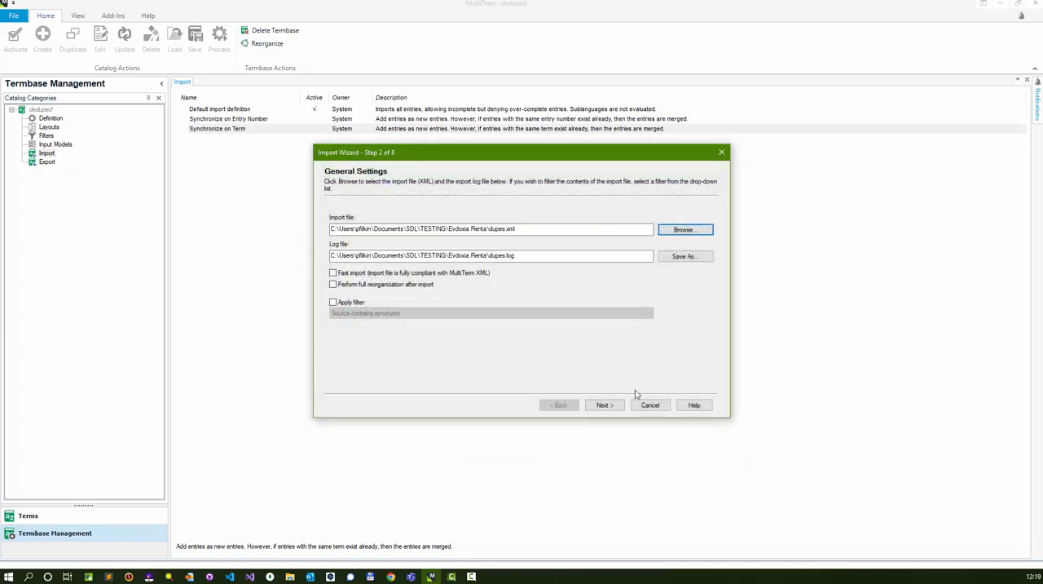
pyautogui.click(332, 283)
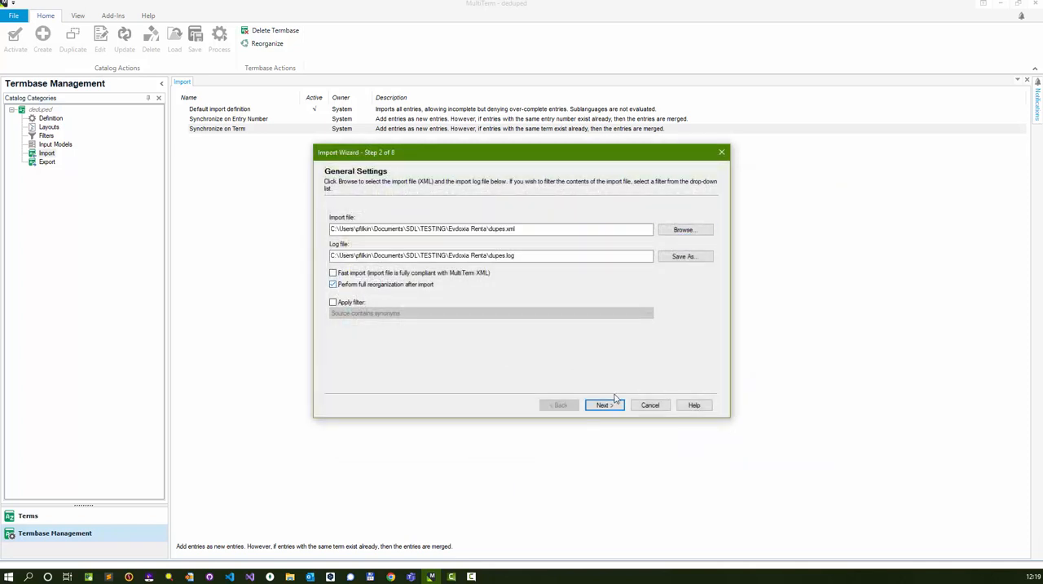
pyautogui.click(603, 405)
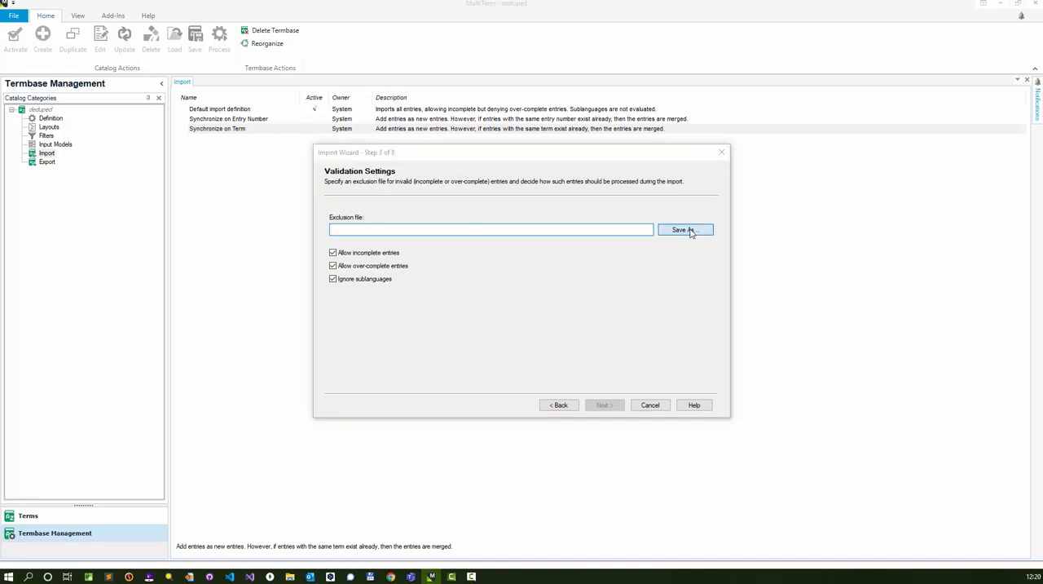
# Step: Save the exclusion file as 'exclude' and run the import of all 21 entries to 100%
pyautogui.click(681, 228)
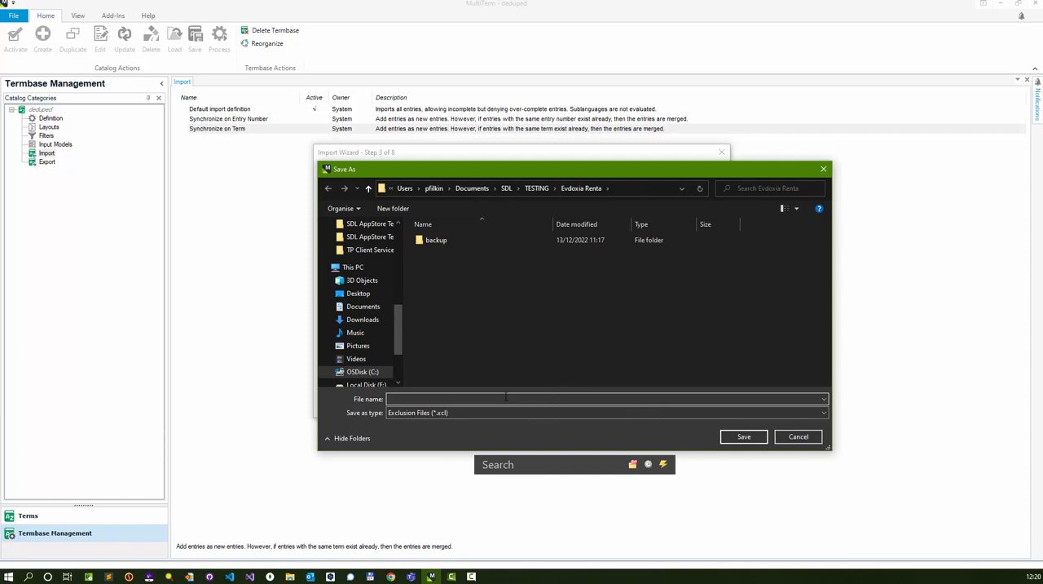
pyautogui.write('exclude')
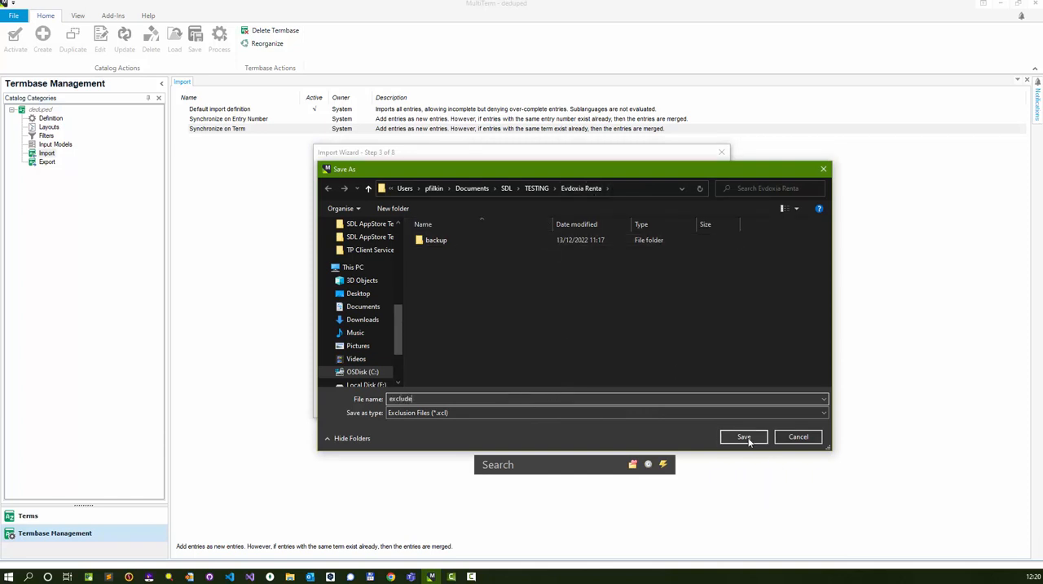
pyautogui.click(743, 437)
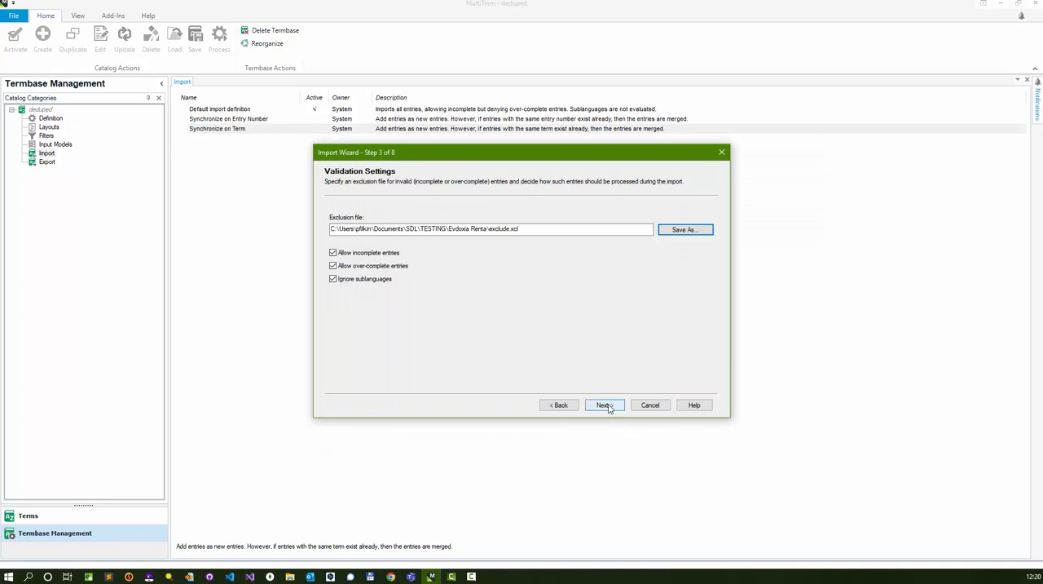
pyautogui.click(603, 404)
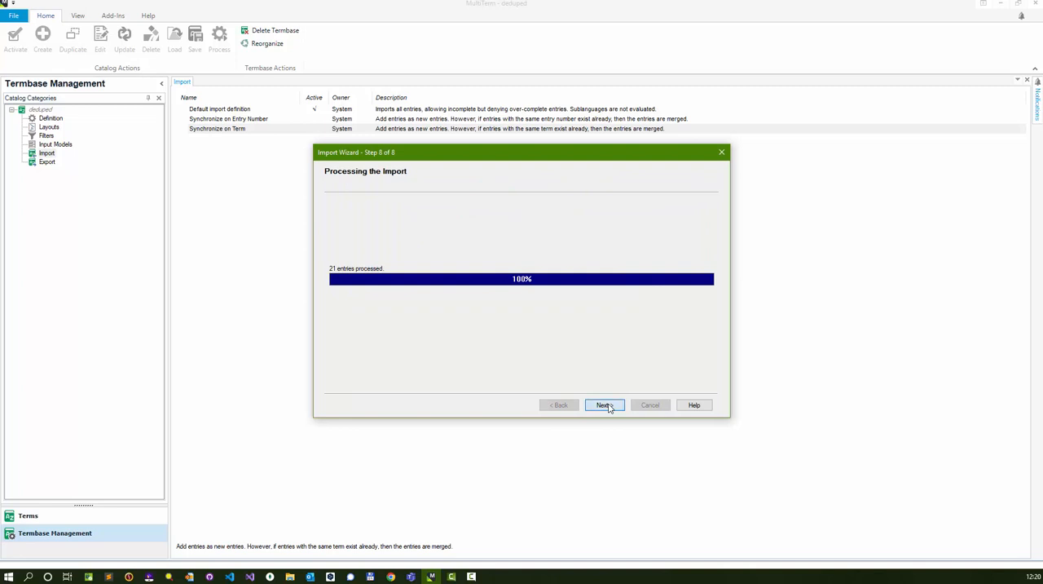
# Step: Finish the import wizard and switch to the Terms pane of the deduped termbase
pyautogui.click(603, 404)
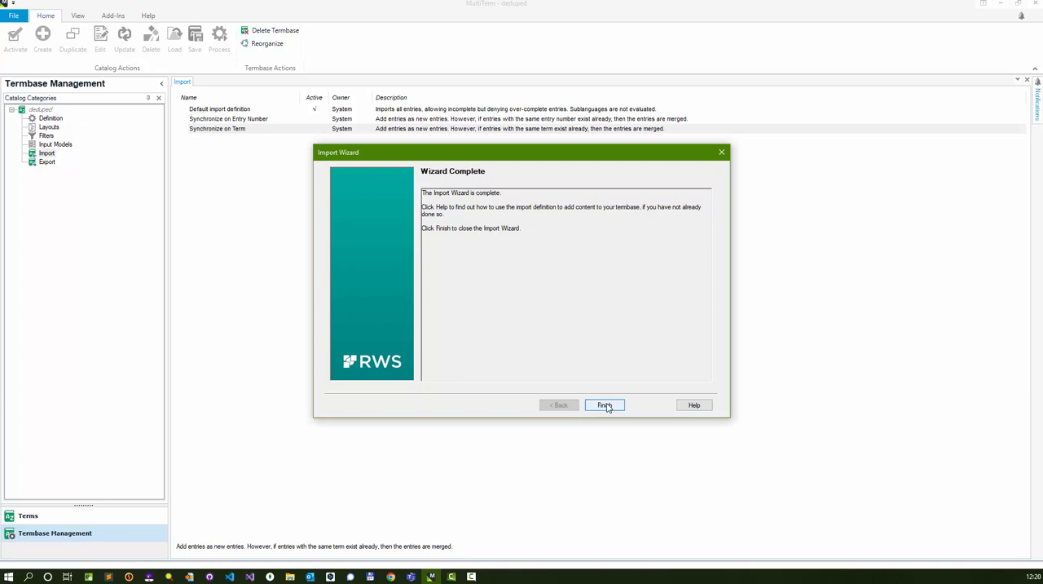
pyautogui.click(603, 404)
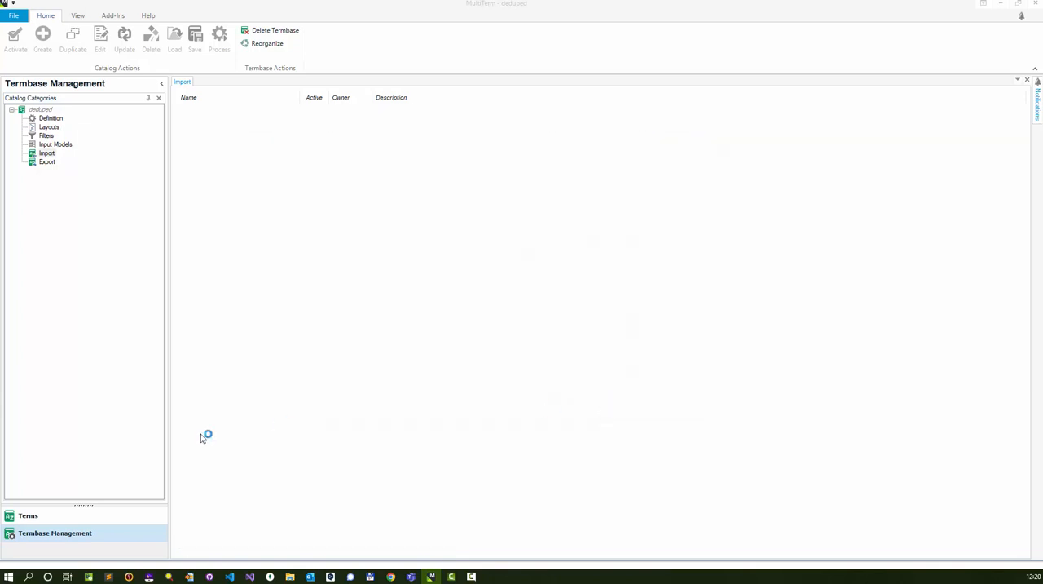
pyautogui.click(28, 515)
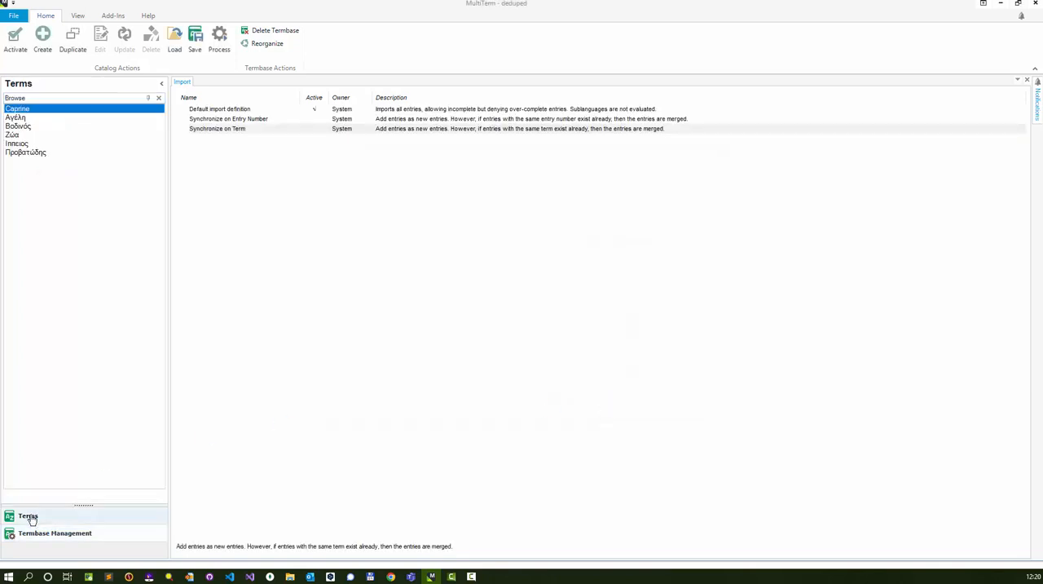
# Step: Browse the Caprine, Livestock and Porcine entries to confirm single English–Greek entries
pyautogui.click(27, 515)
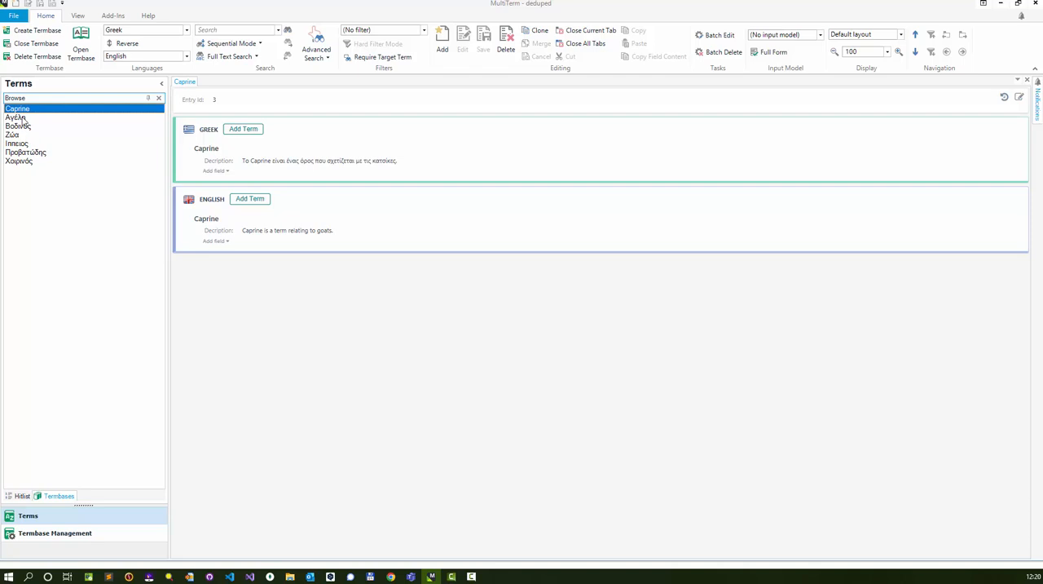
pyautogui.click(13, 134)
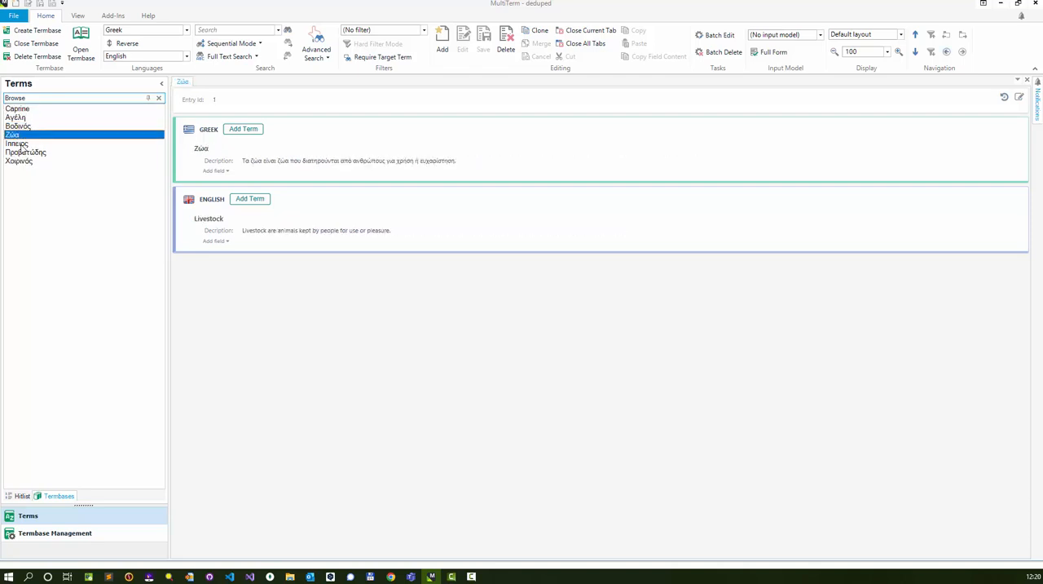
pyautogui.click(20, 160)
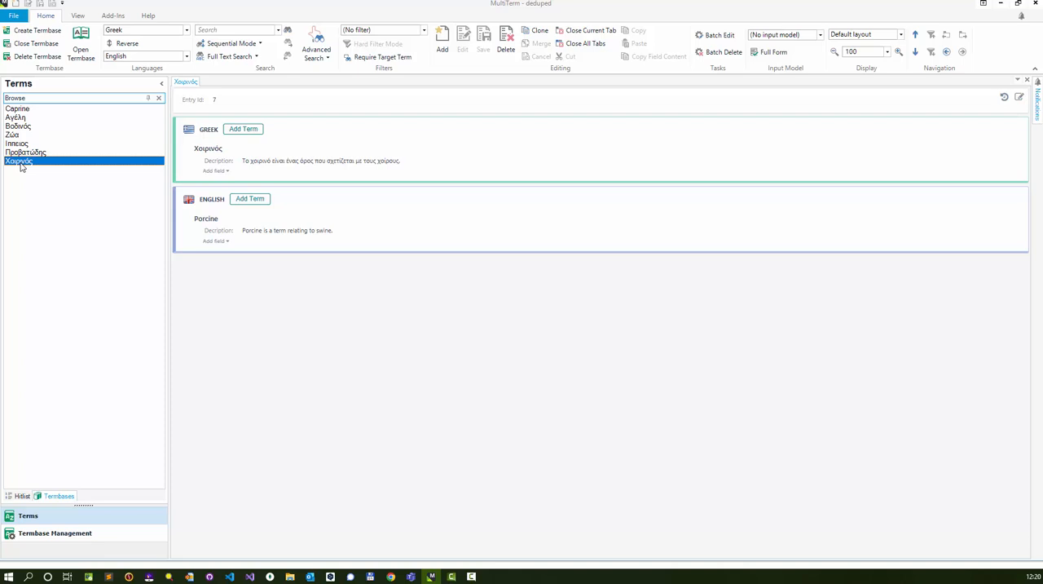
pyautogui.moveTo(26, 188)
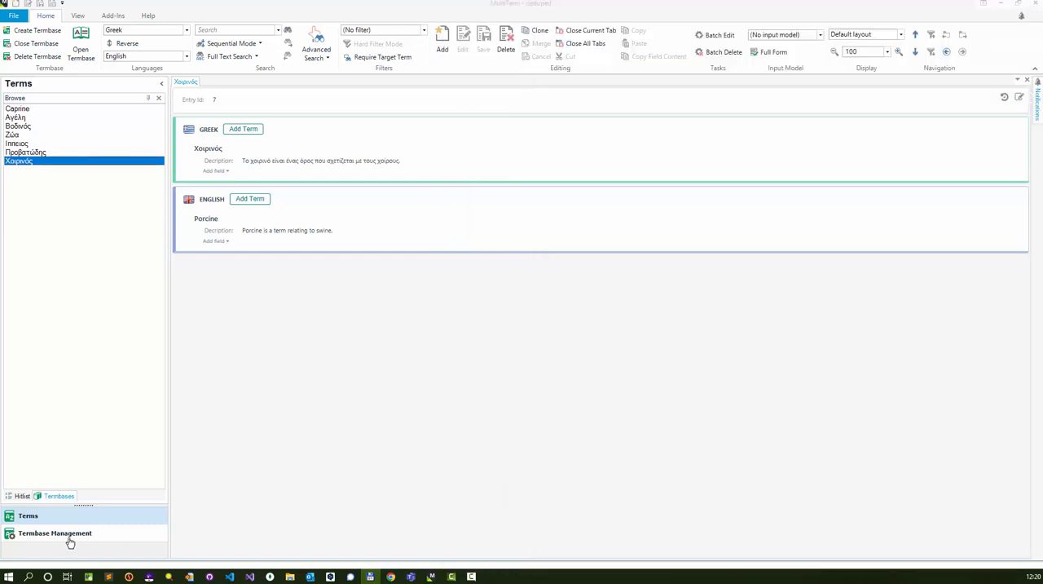
# Step: View the Export list and termbase Definition in Termbase Management, then bring up Total Commander with the deduped and exclude files
pyautogui.click(55, 531)
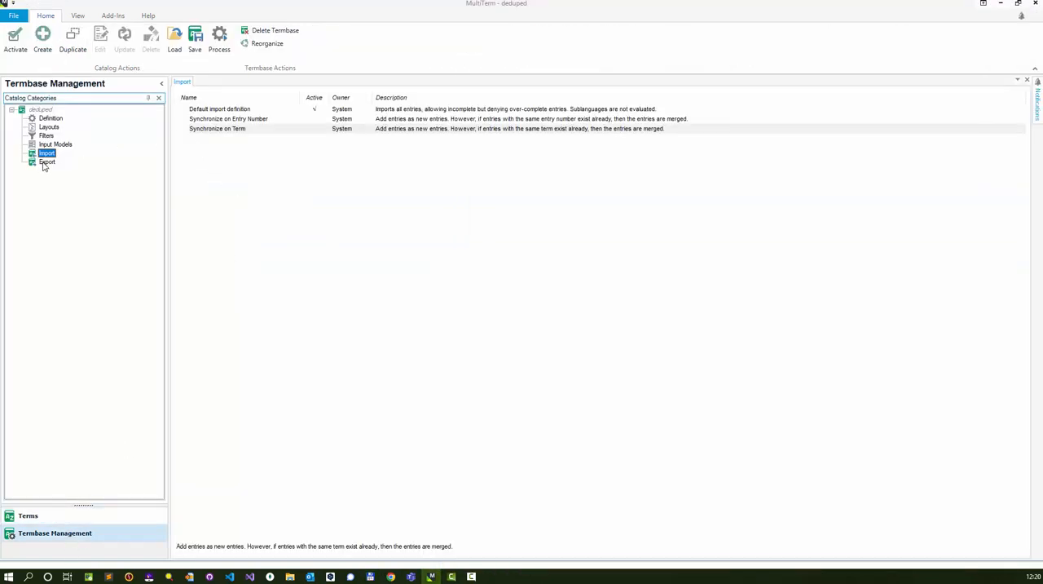
pyautogui.click(47, 161)
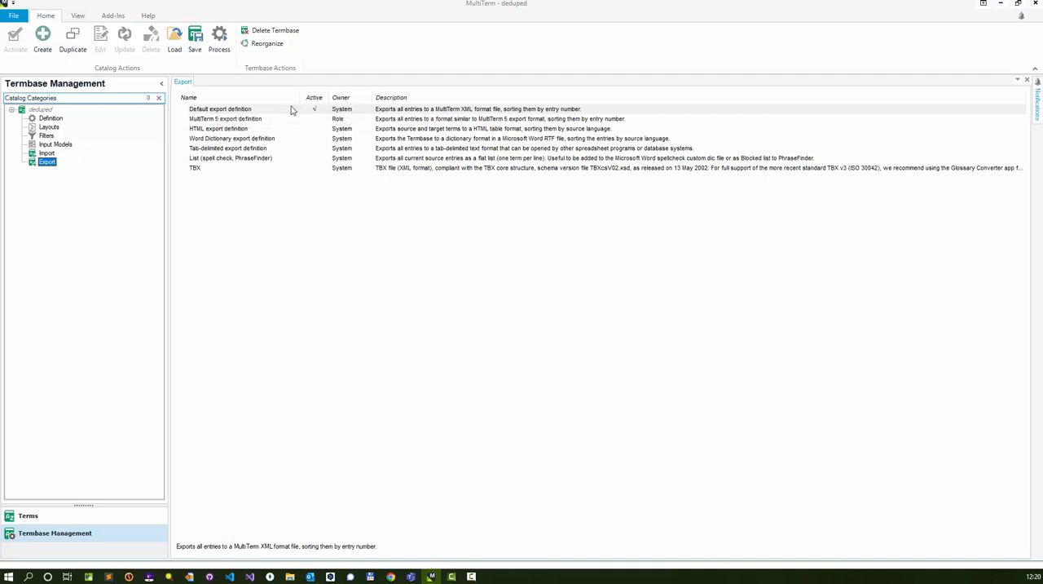
pyautogui.click(51, 118)
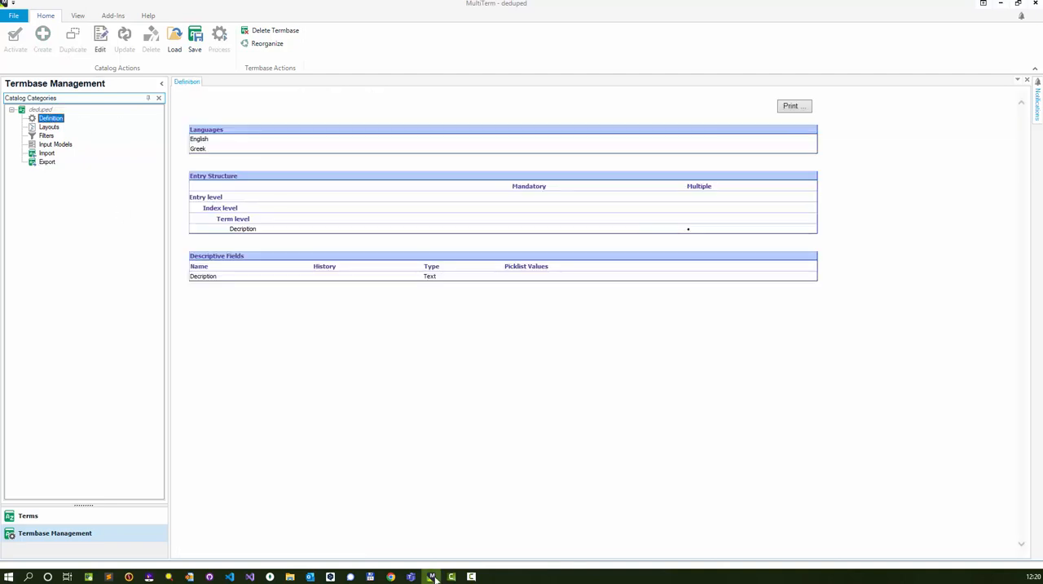
pyautogui.click(431, 577)
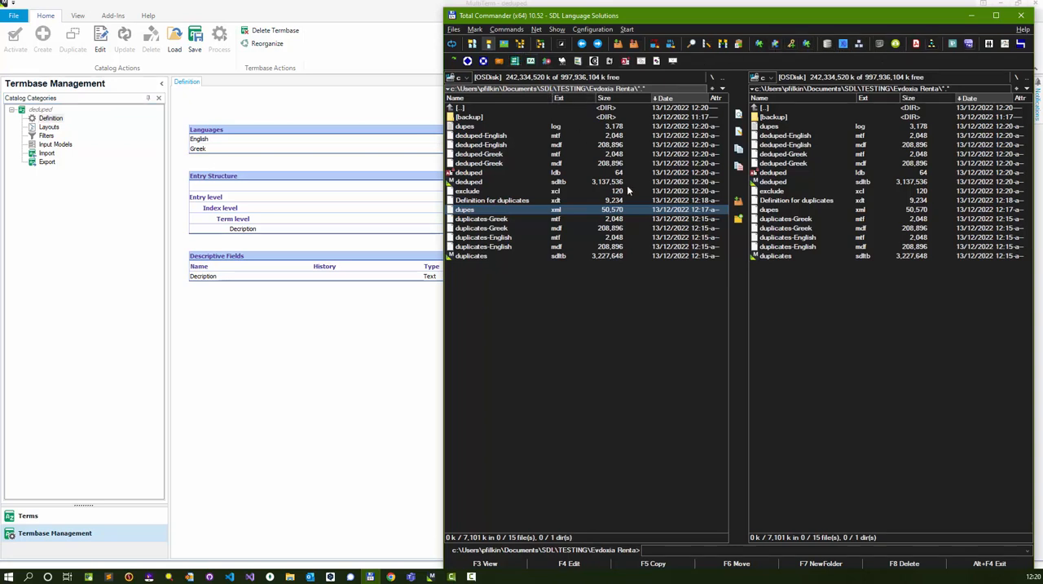
# Step: Launch Glossary Converter and choose the custom MultiTerm Termbase to MultiTerm sdlt + xml format in Settings
pyautogui.doubleClick(465, 209)
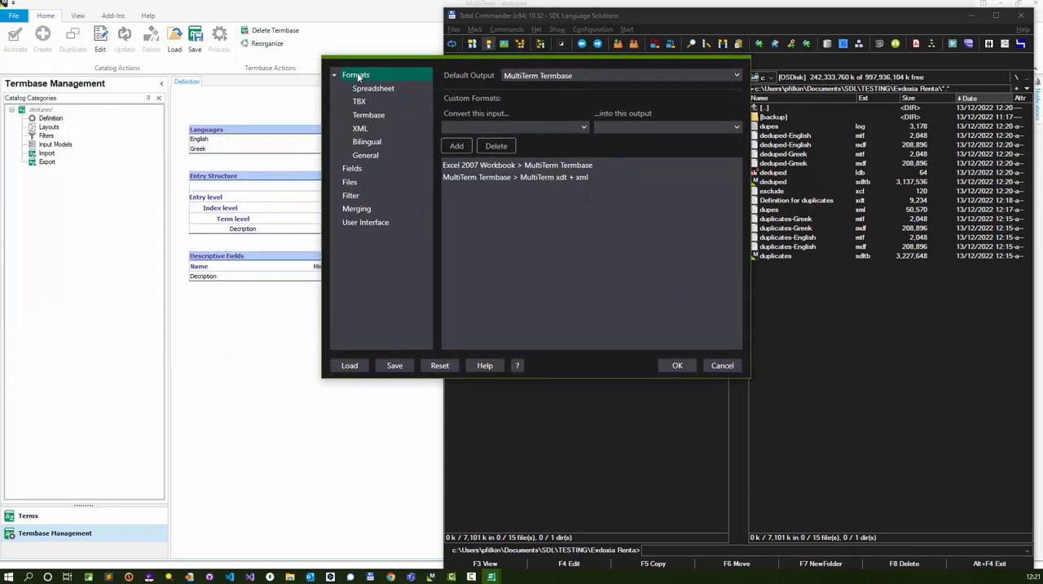
pyautogui.click(515, 177)
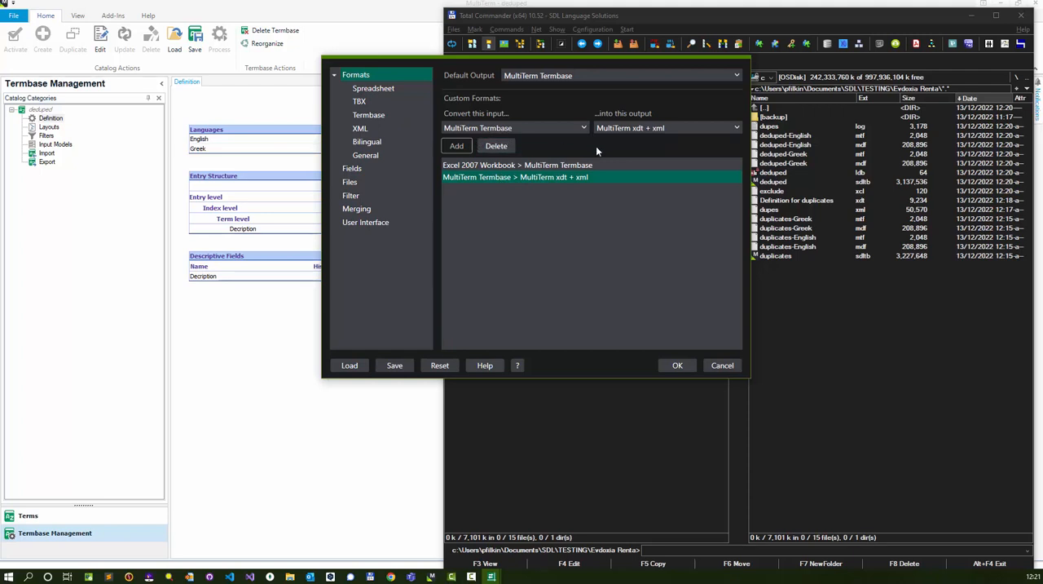
pyautogui.moveTo(673, 134)
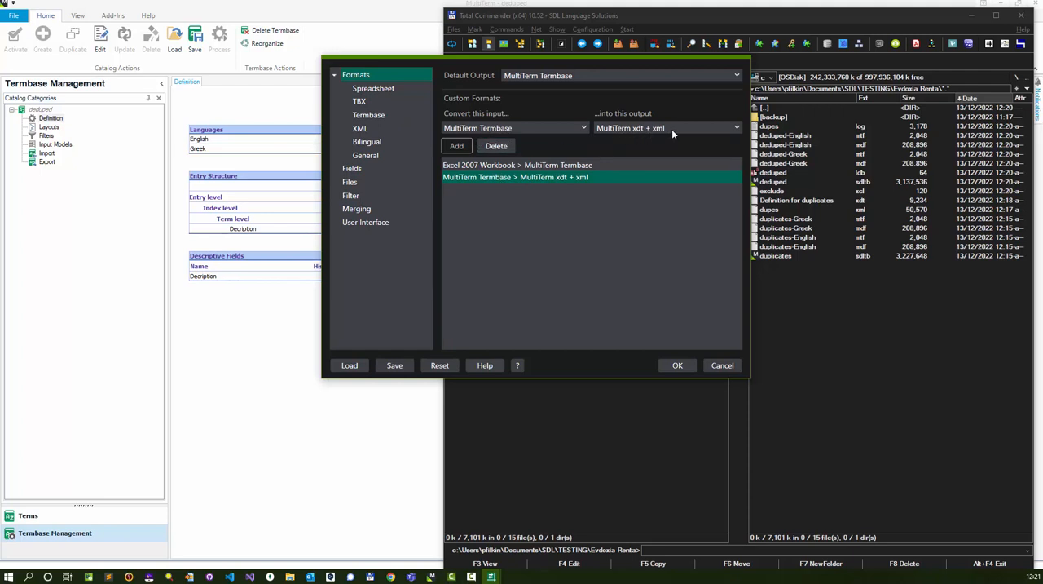
pyautogui.moveTo(453, 192)
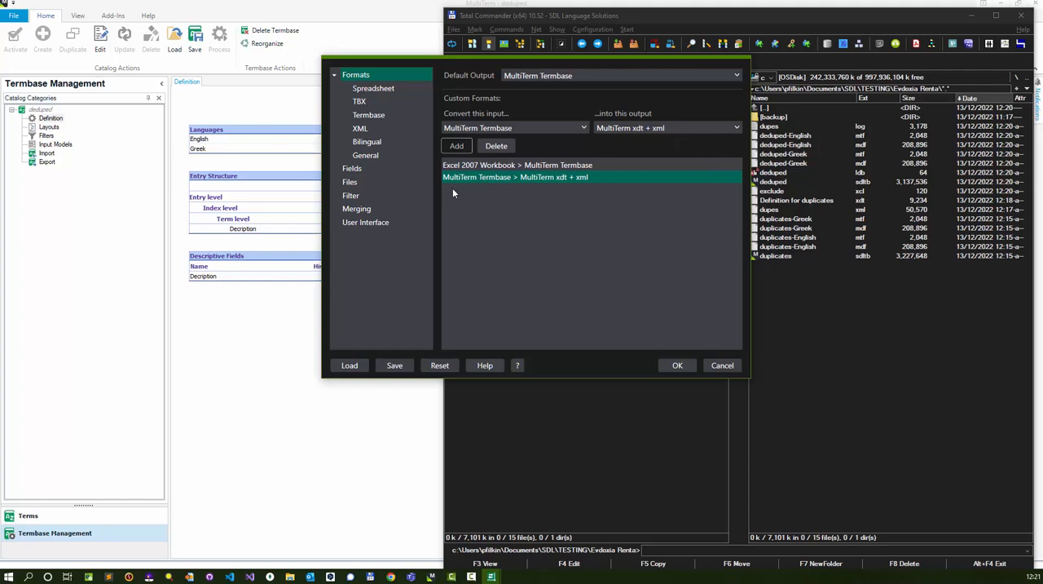
pyautogui.click(677, 366)
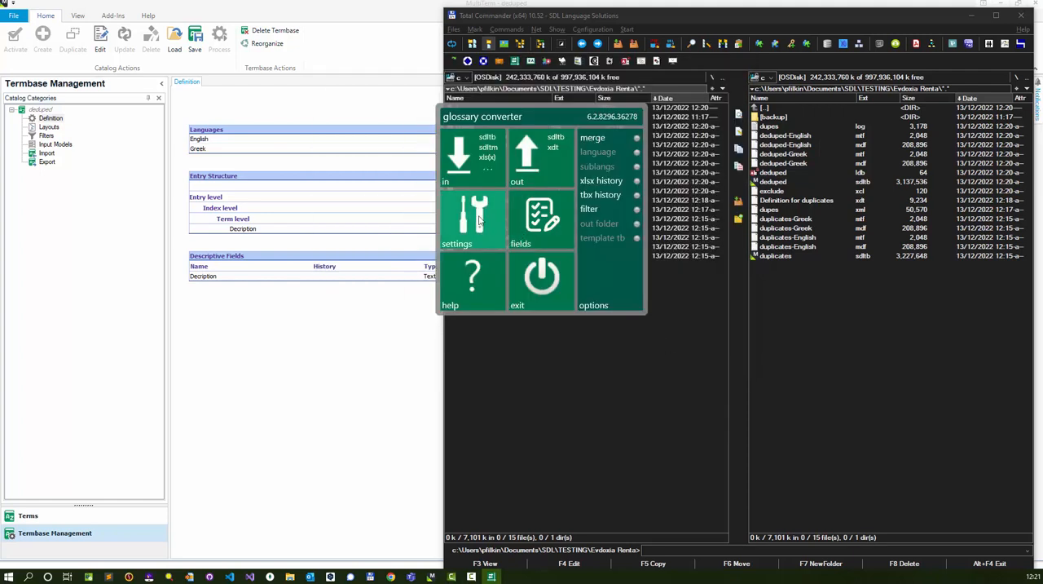
pyautogui.moveTo(560, 160)
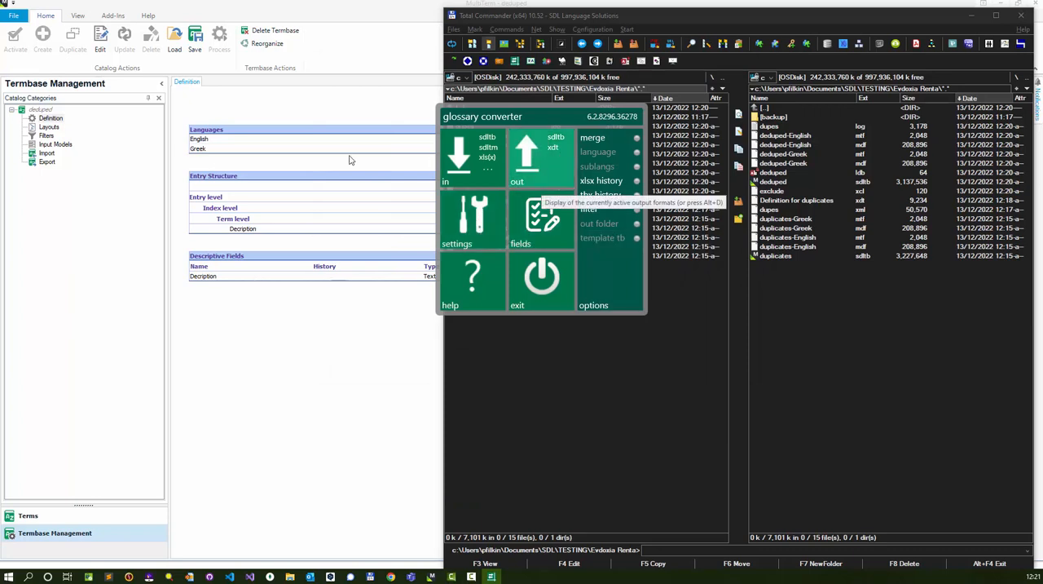
pyautogui.moveTo(411, 349)
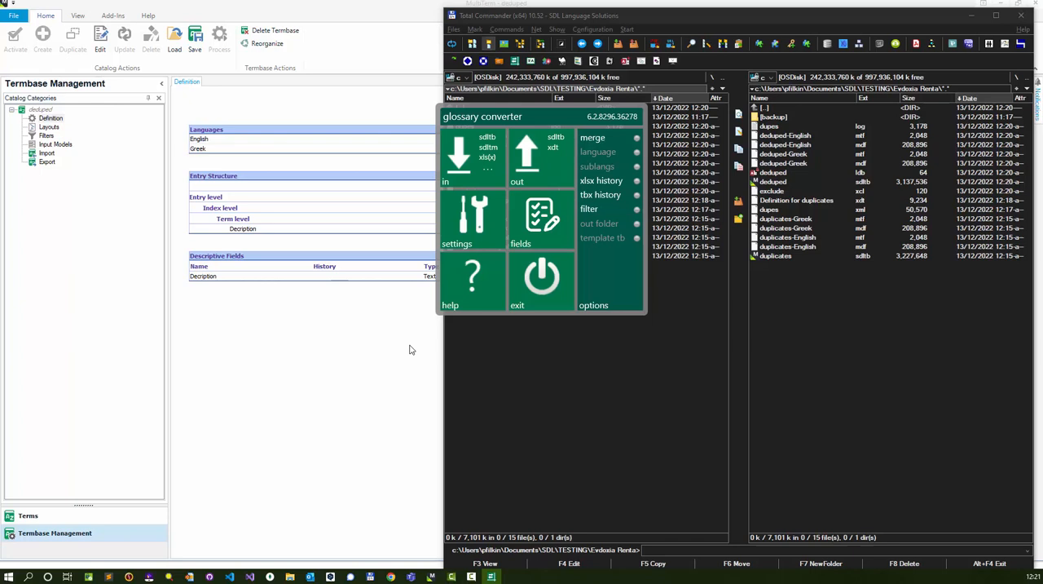
pyautogui.moveTo(466, 333)
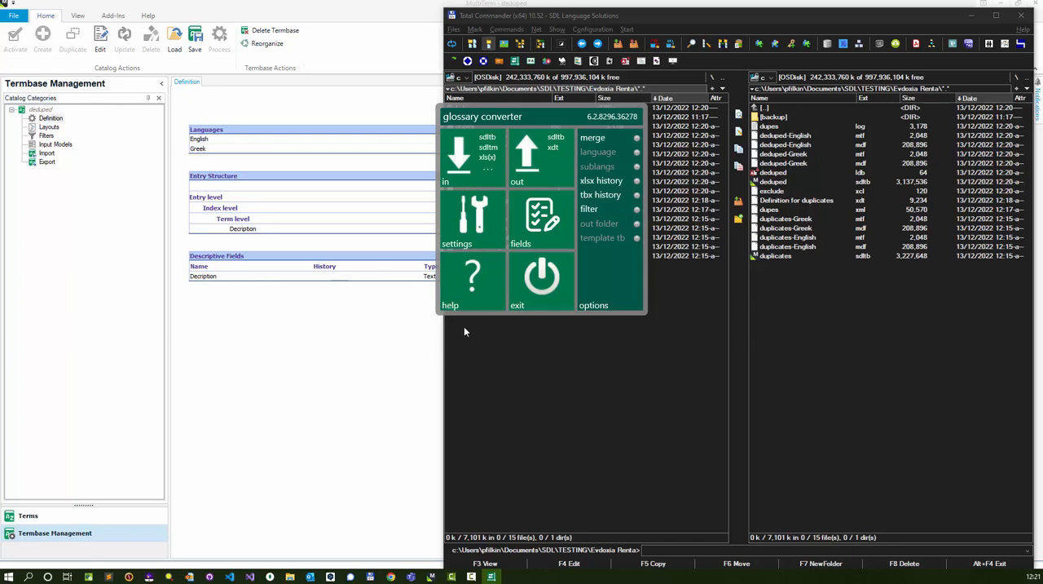
pyautogui.moveTo(372, 346)
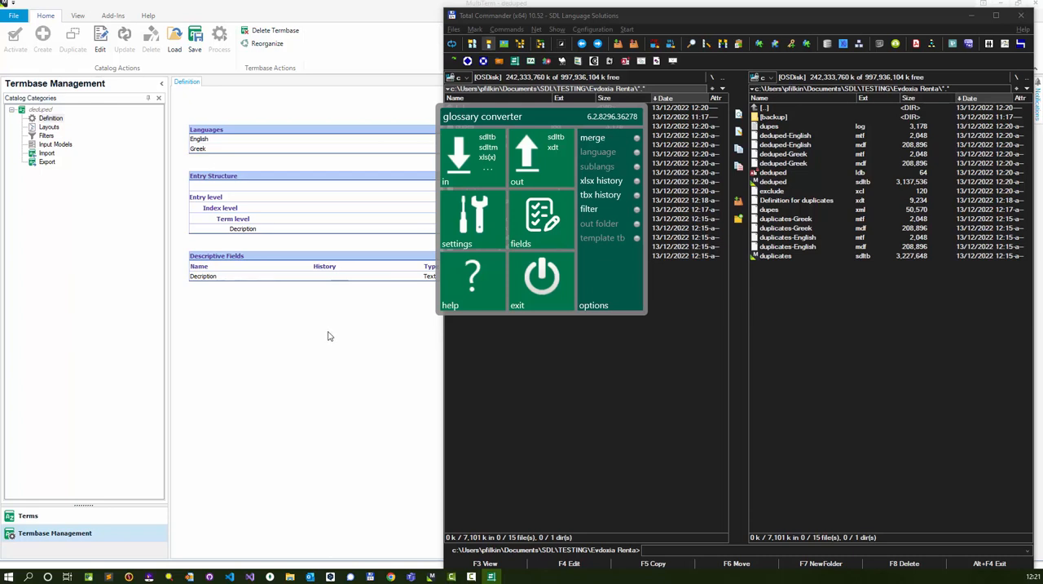
pyautogui.moveTo(323, 344)
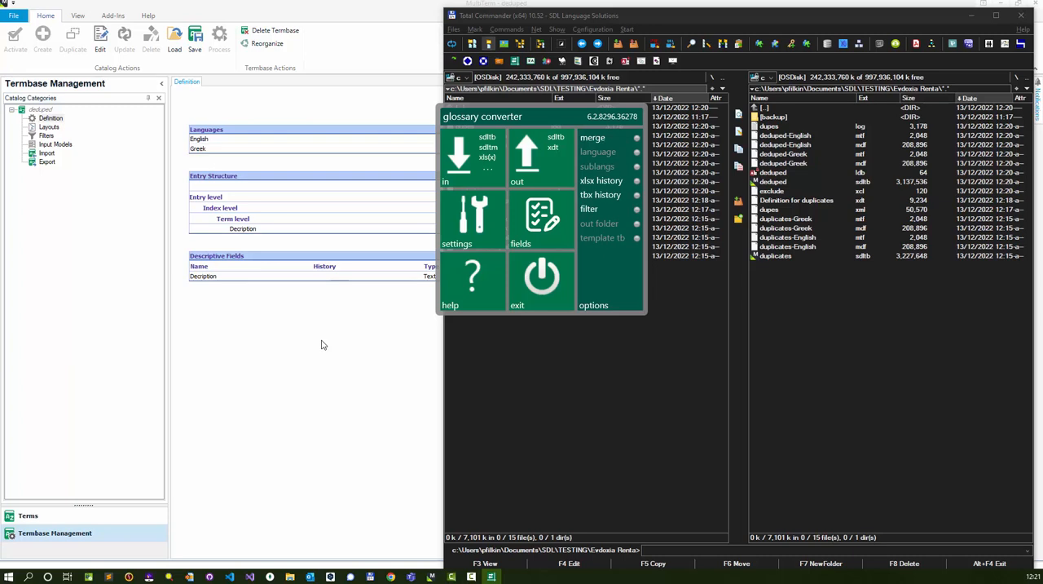
pyautogui.moveTo(329, 362)
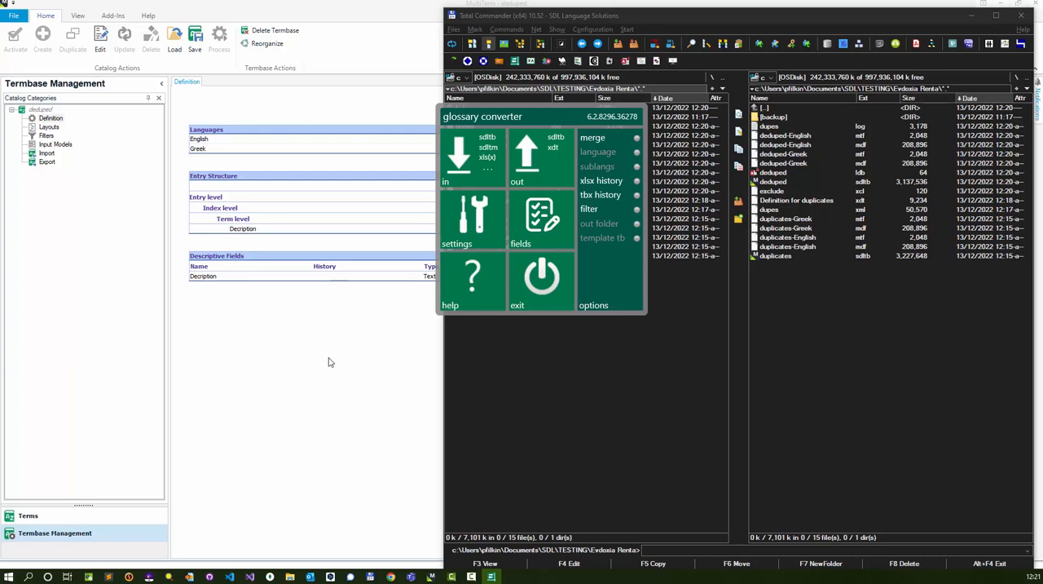